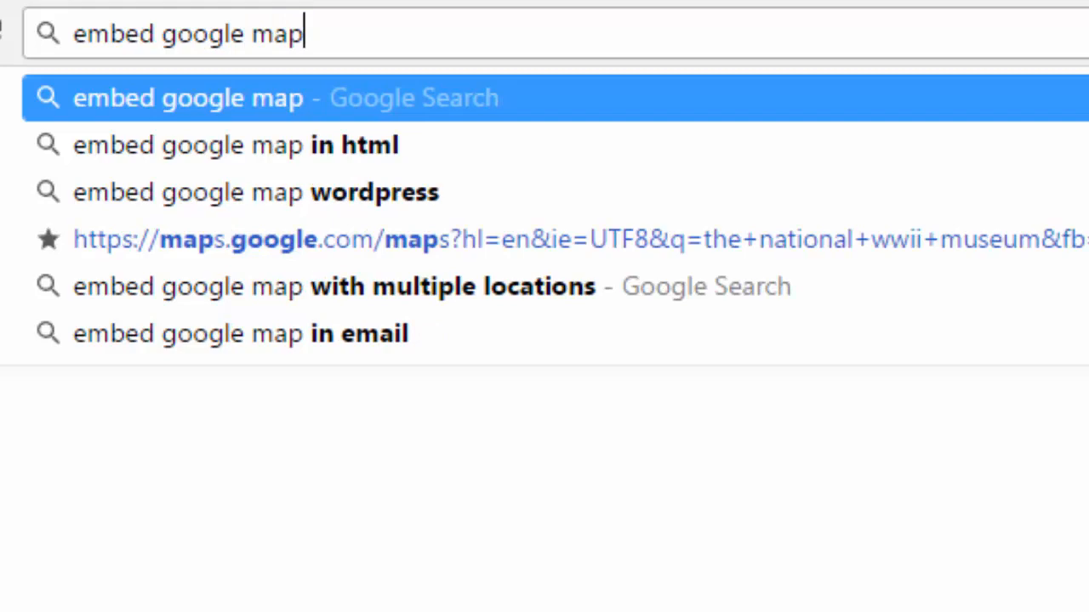
Step: Run the Google search for "embed google map"
{"action": "key", "text": "Return"}
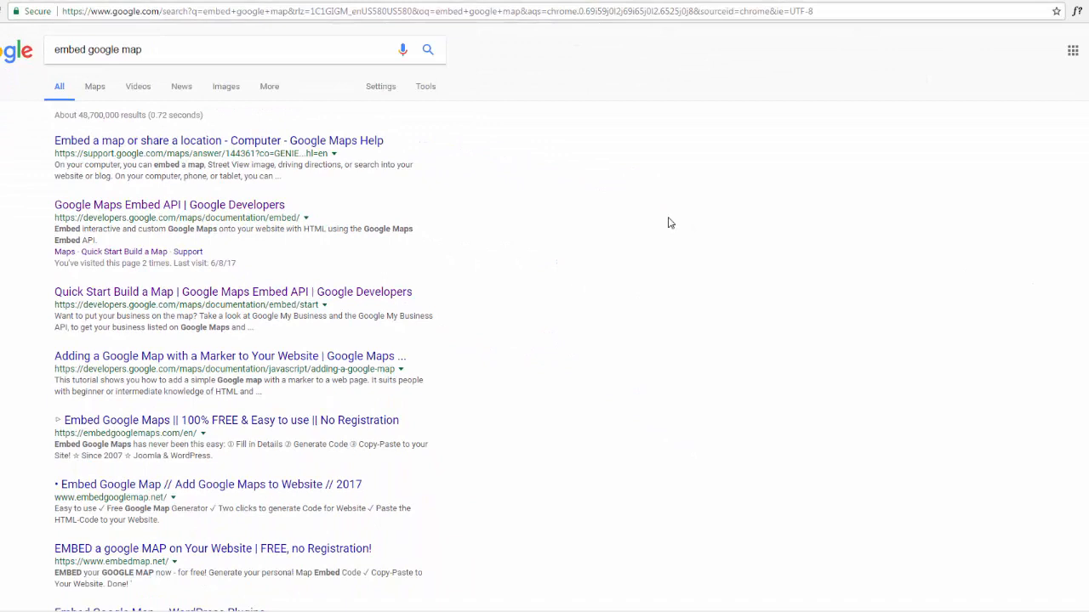
{"action": "mouse_move", "coordinate": [322, 248]}
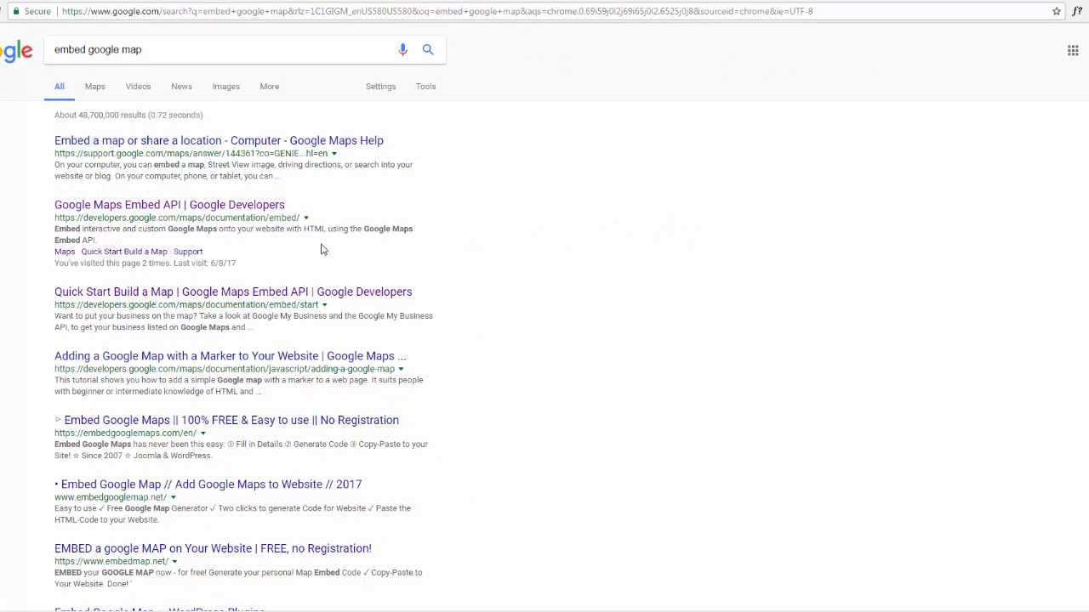
{"action": "mouse_move", "coordinate": [106, 298]}
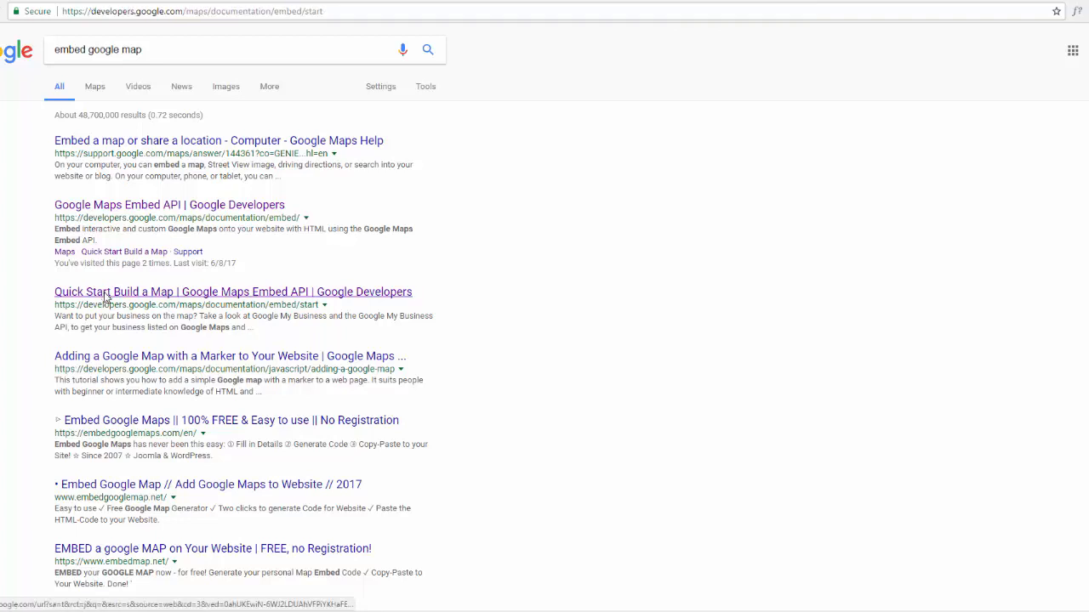
Step: In the Quick Start builder, highlight the place 1600 Pennsylvania Ave NW, Washington, DC 20500
{"action": "left_click", "coordinate": [233, 291]}
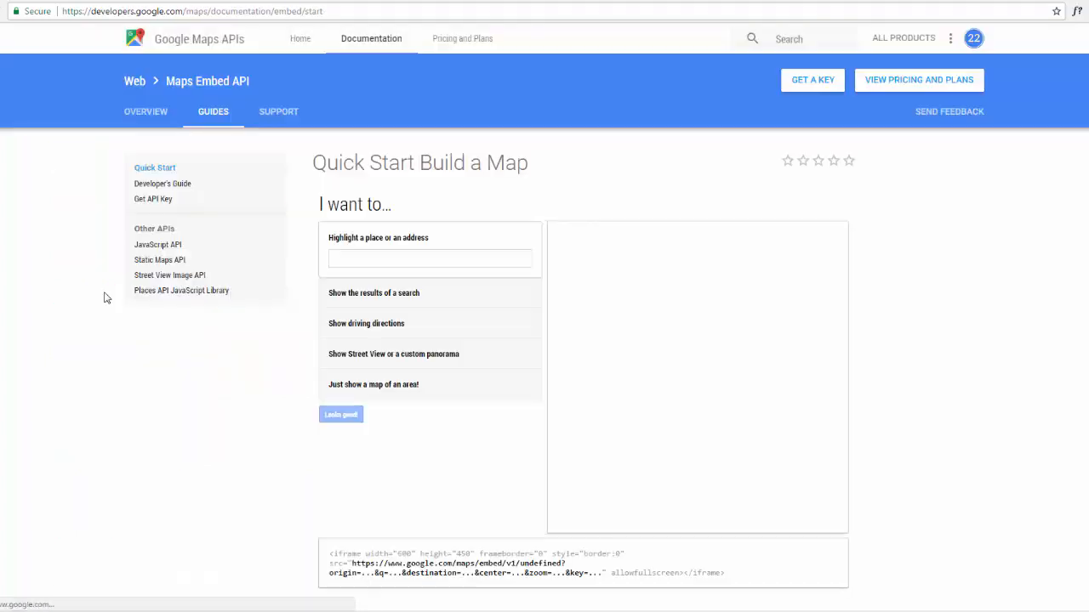
{"action": "left_click", "coordinate": [340, 415]}
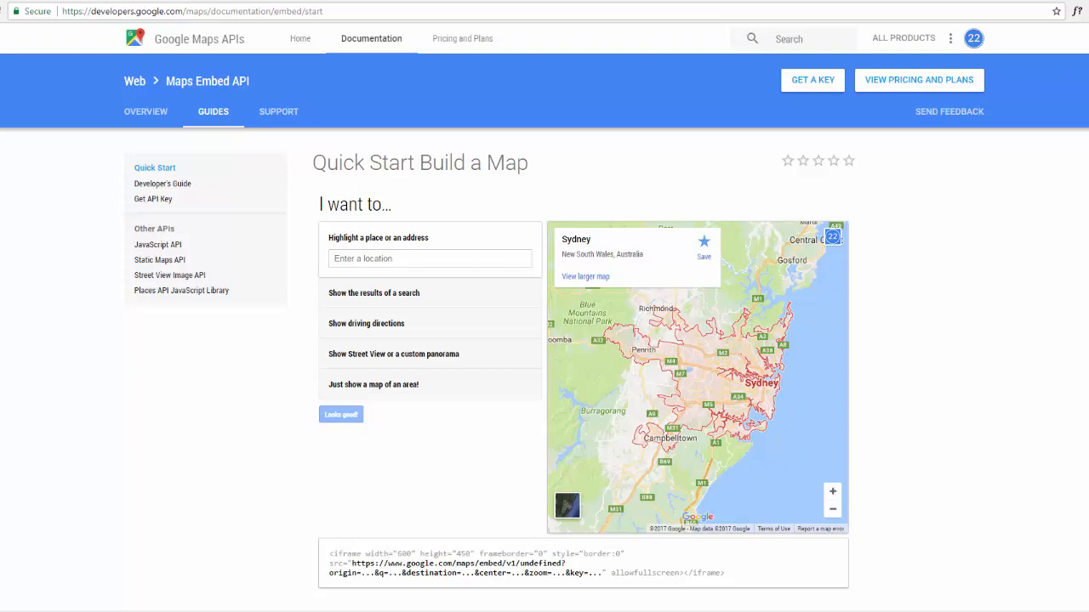
{"action": "mouse_move", "coordinate": [632, 180]}
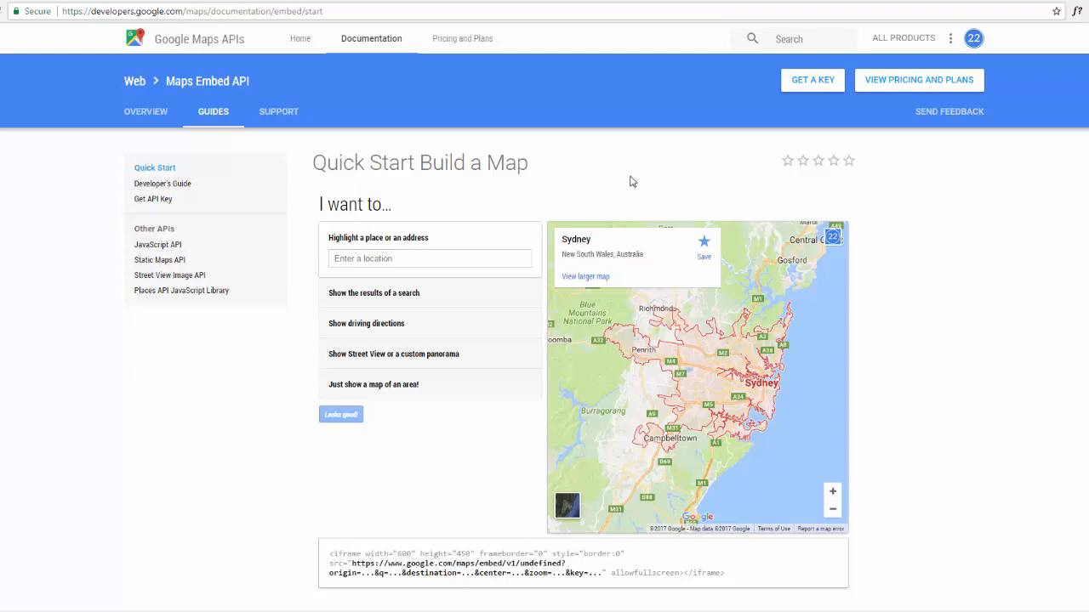
{"action": "type", "text": "1600 Pennsylvania Ave NW, Washington, DC 20500"}
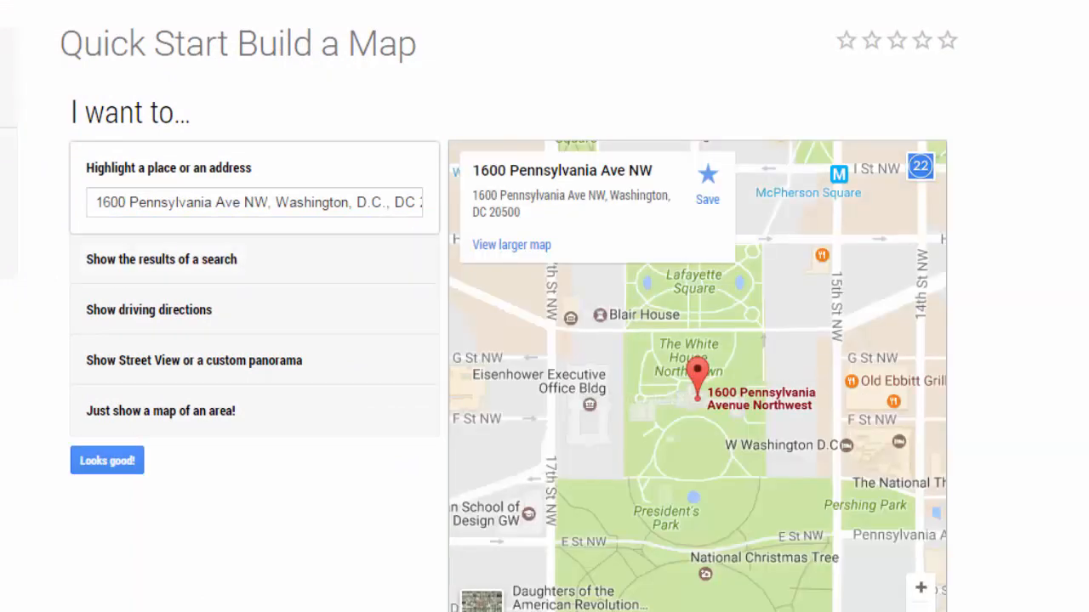
{"action": "mouse_move", "coordinate": [704, 422]}
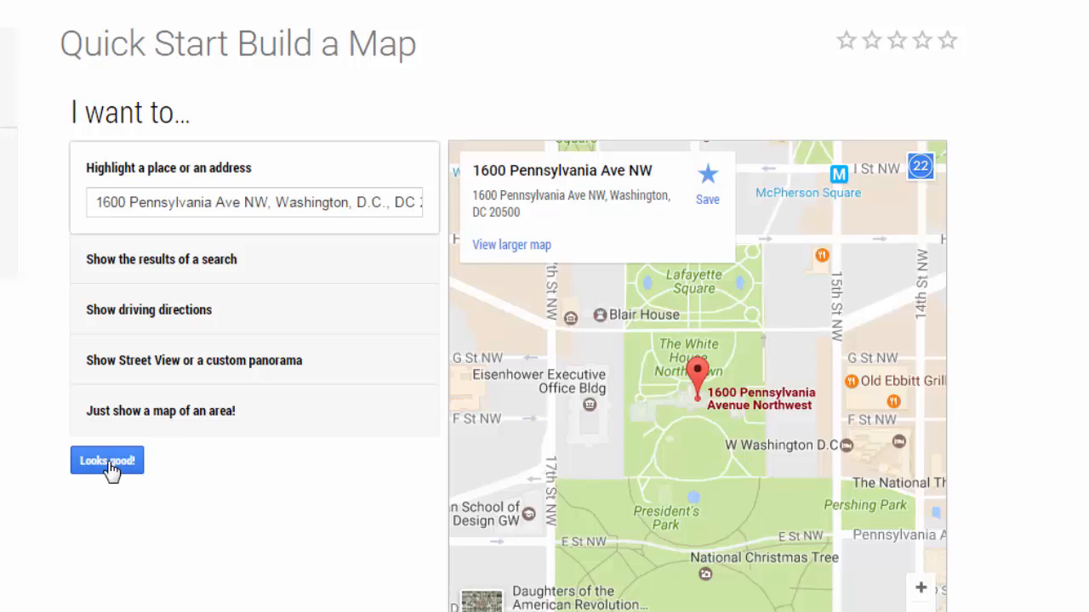
Step: Confirm the address with 'Looks good!' and reveal the API key section and iframe code
{"action": "left_click", "coordinate": [105, 459]}
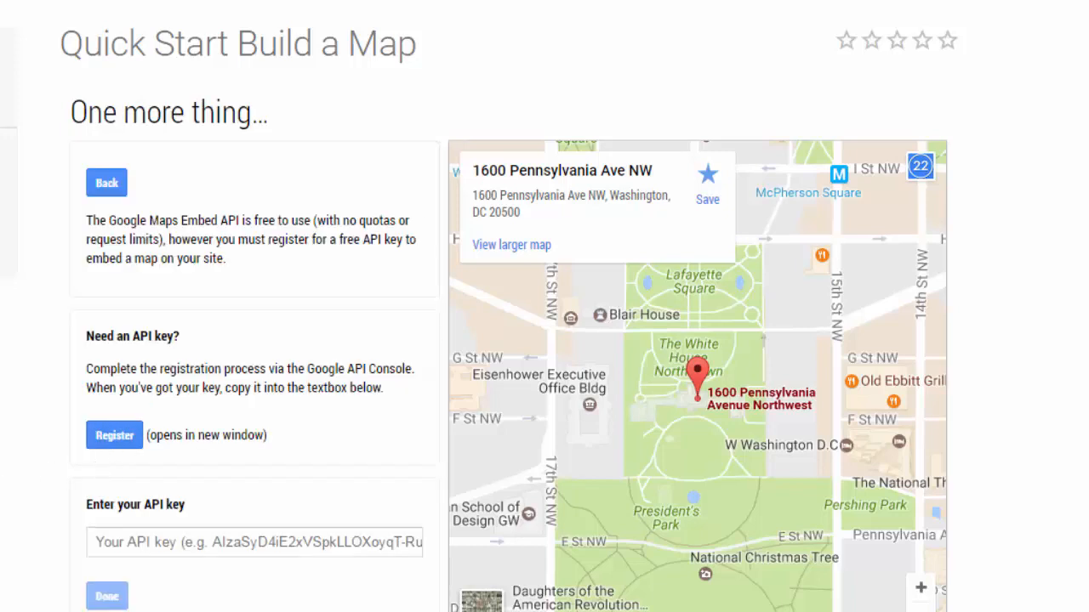
{"action": "scroll", "scroll_direction": "down", "scroll_amount": 3}
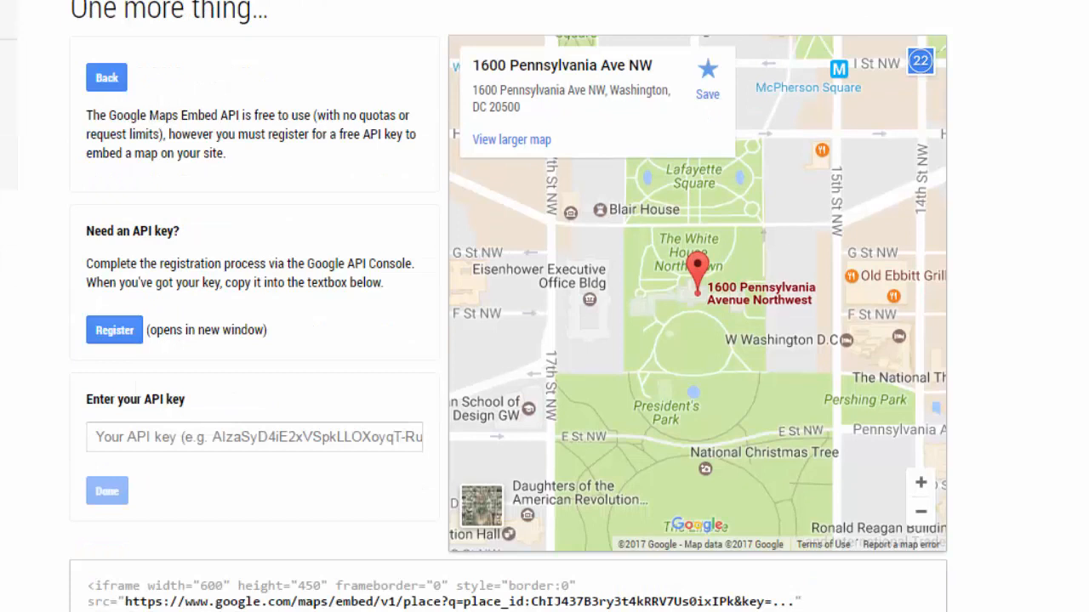
{"action": "mouse_move", "coordinate": [109, 468]}
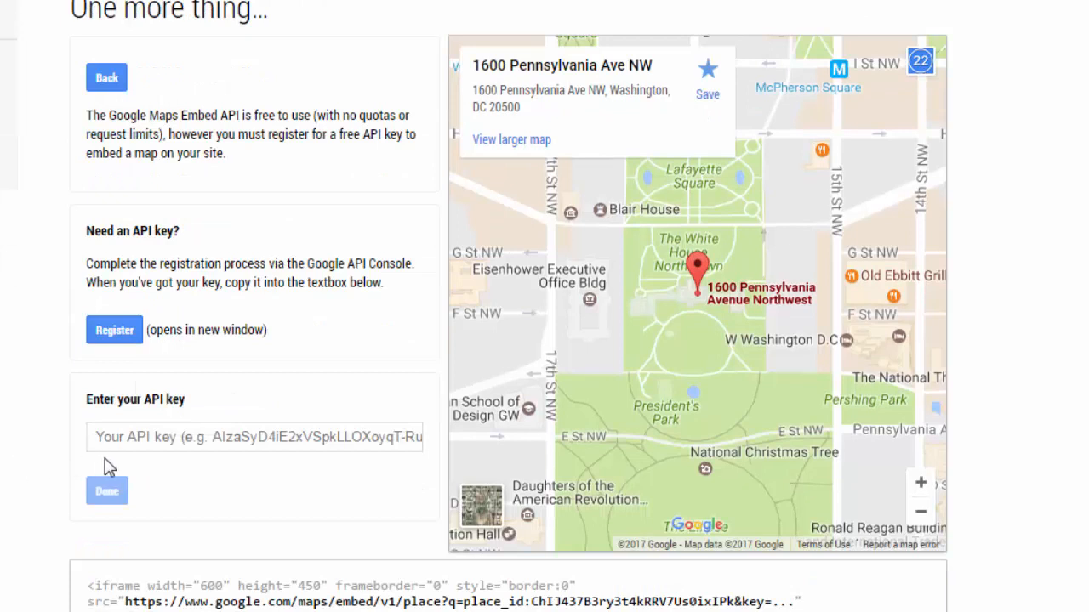
{"action": "mouse_move", "coordinate": [95, 467]}
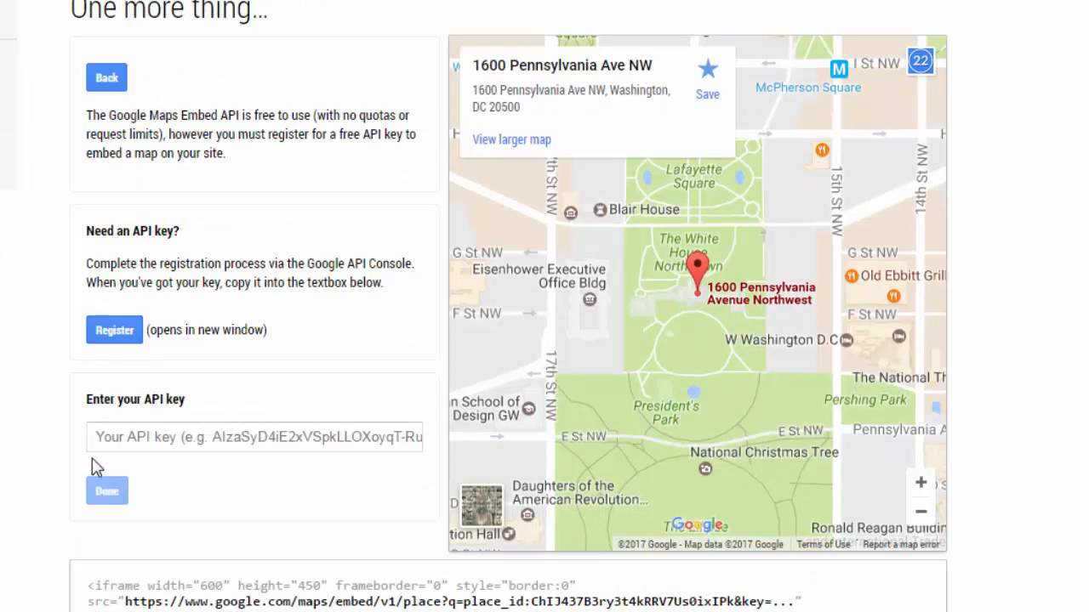
{"action": "mouse_move", "coordinate": [114, 330]}
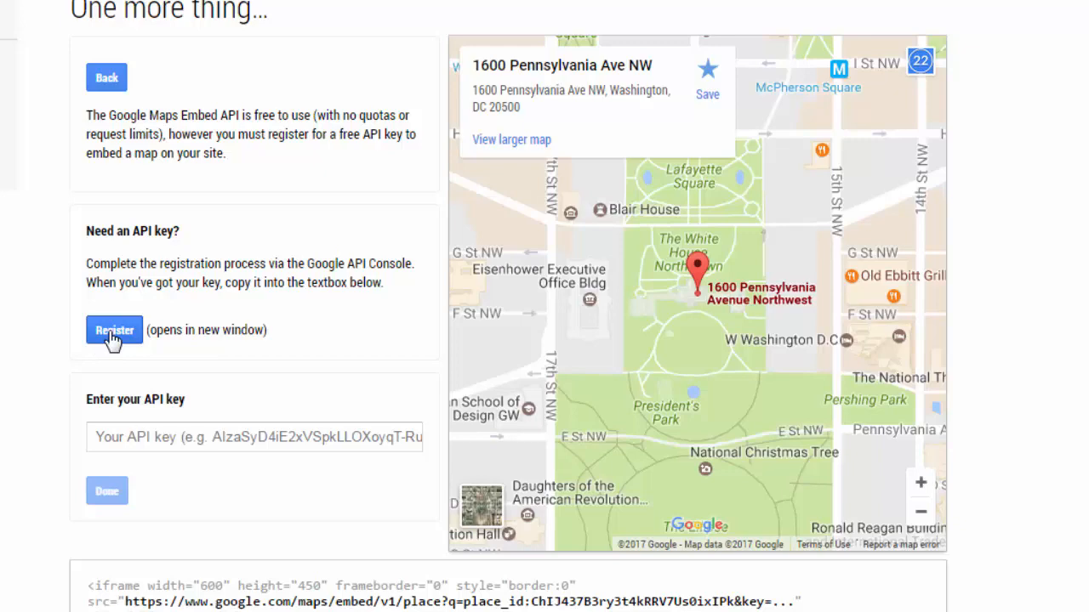
Step: Register for a key and reach Step 1 of the Get API Key guide
{"action": "left_click", "coordinate": [114, 330]}
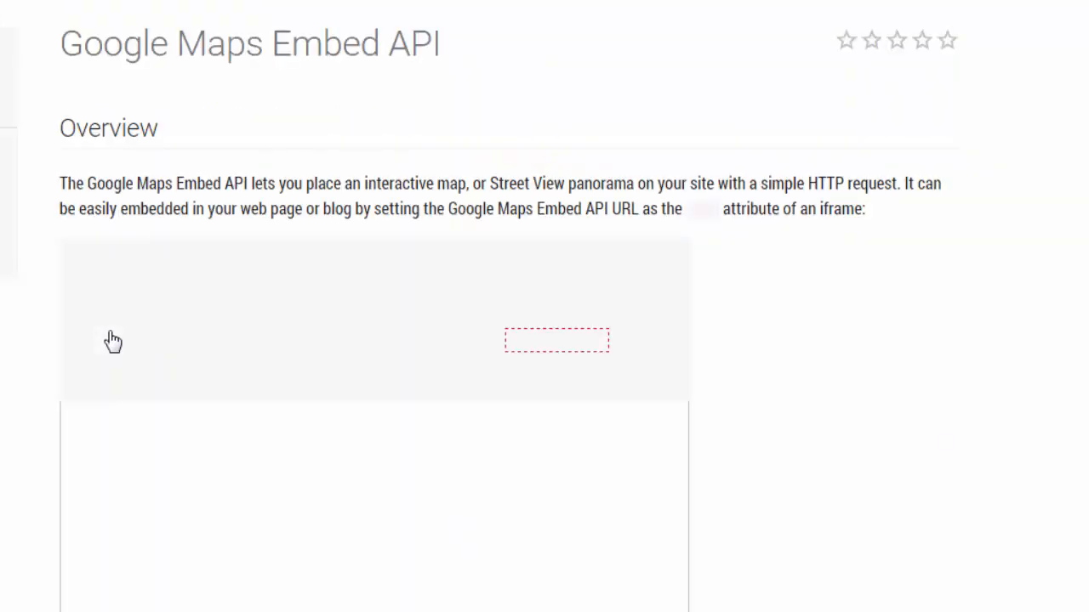
{"action": "scroll", "scroll_direction": "down", "scroll_amount": 3}
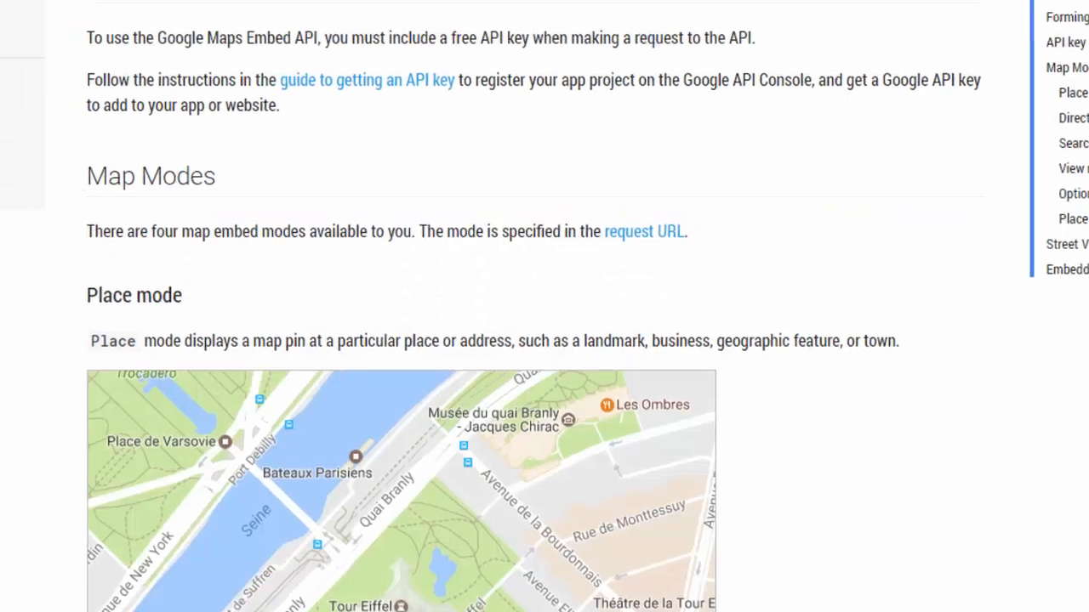
{"action": "scroll", "scroll_direction": "up", "scroll_amount": 3}
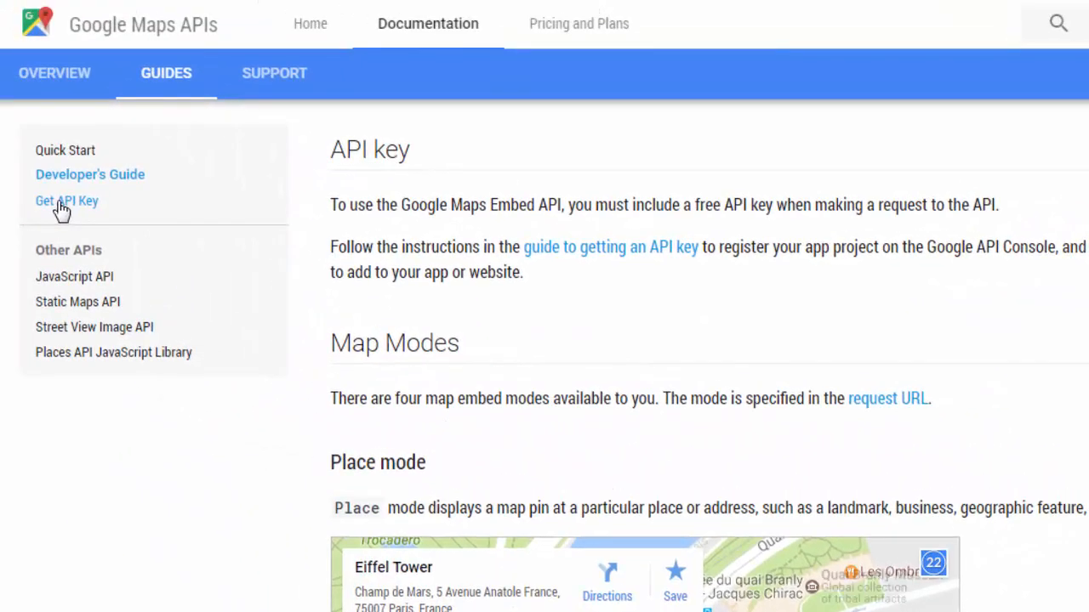
{"action": "left_click", "coordinate": [67, 201]}
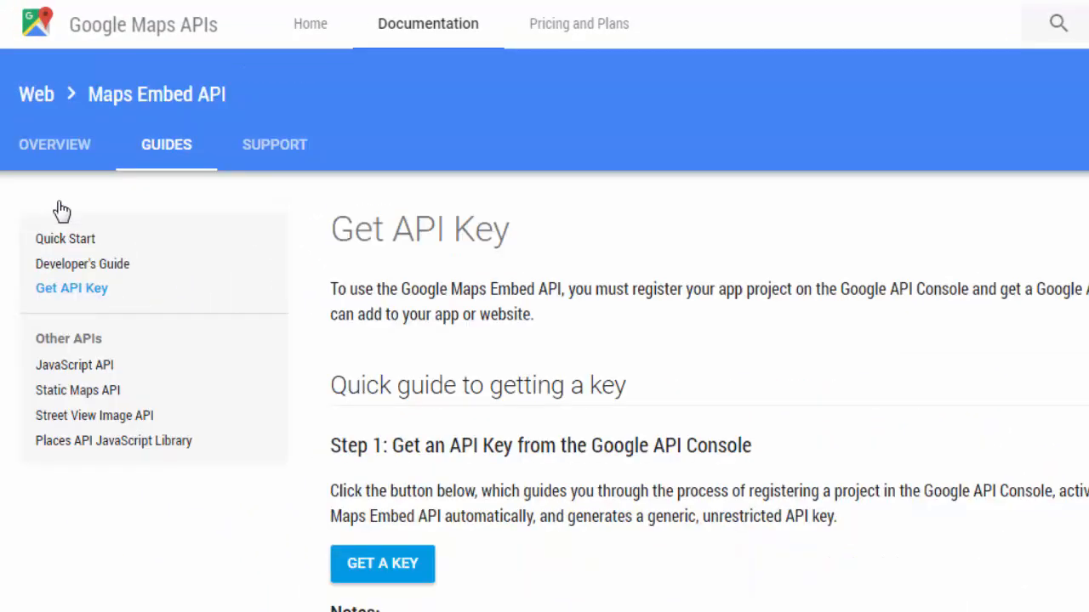
{"action": "scroll", "scroll_direction": "down", "scroll_amount": 3}
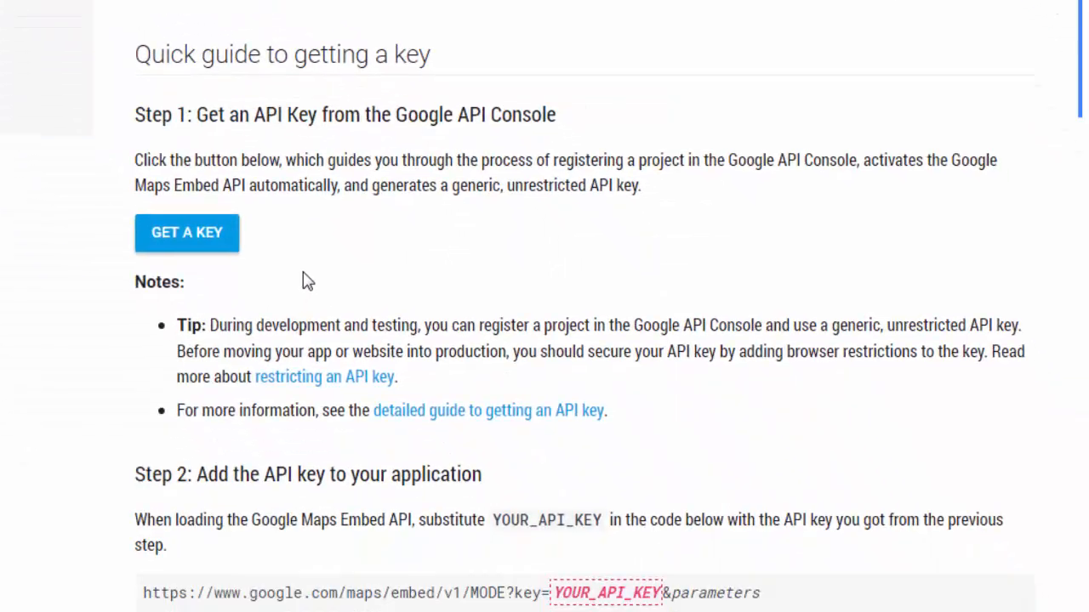
{"action": "mouse_move", "coordinate": [195, 238]}
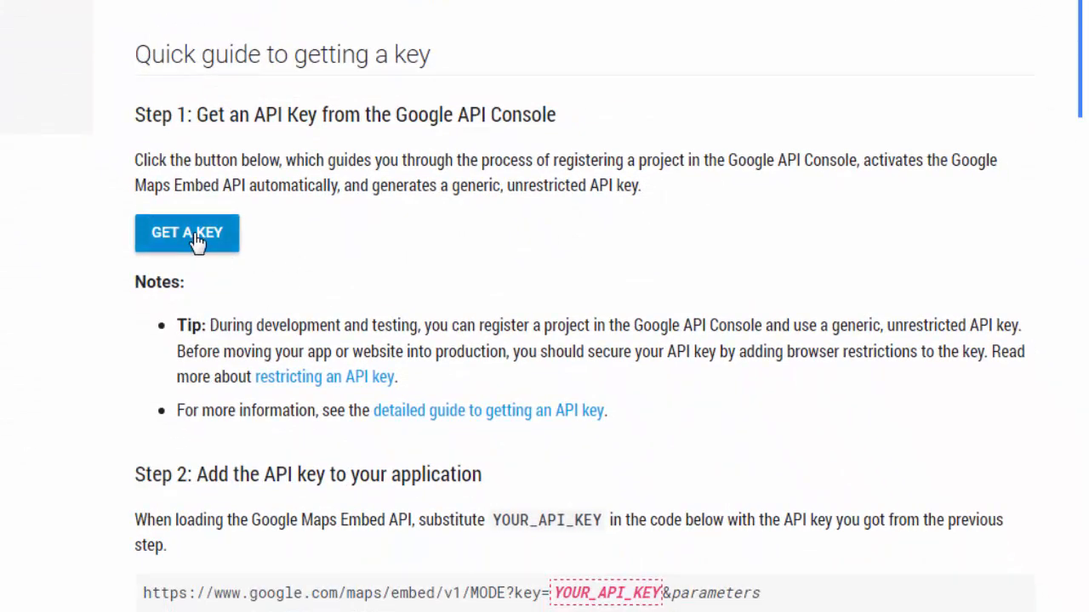
Step: Create a project named Whitehouse with the Embed API enabled, generating its key
{"action": "left_click", "coordinate": [187, 231]}
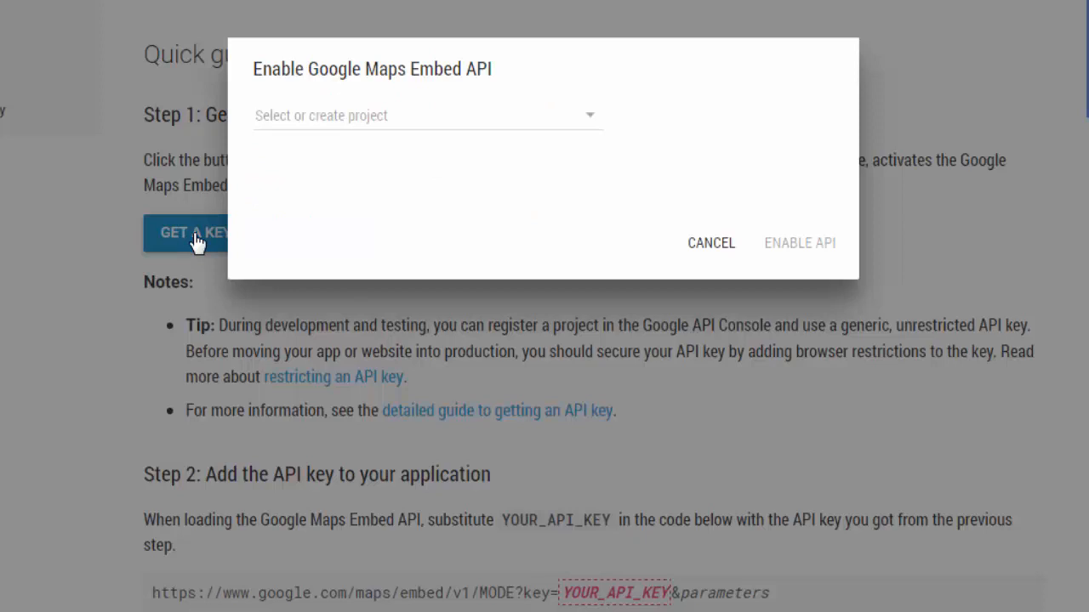
{"action": "mouse_move", "coordinate": [592, 122]}
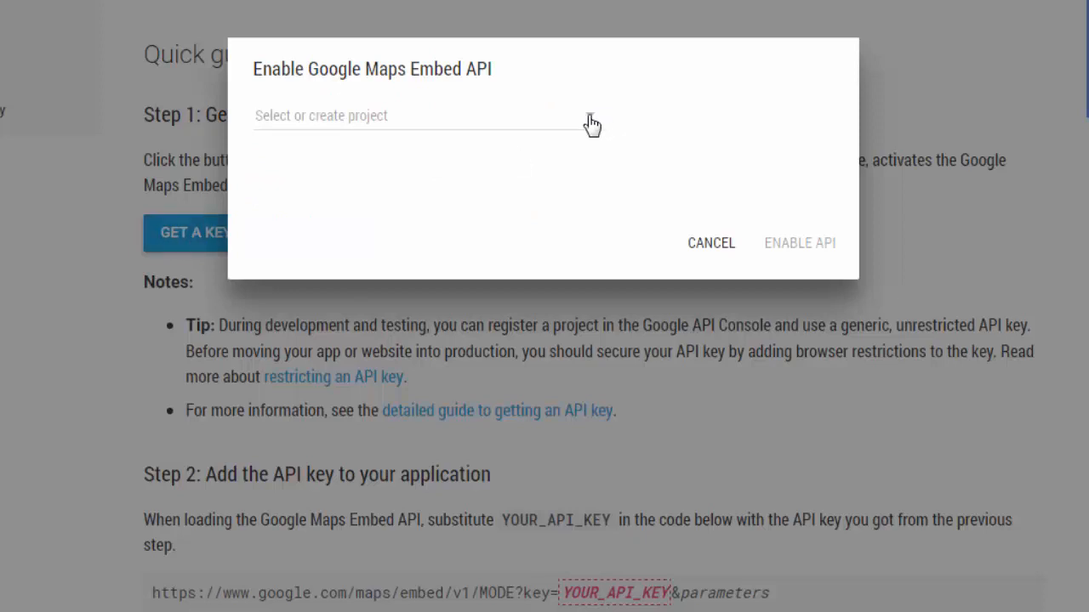
{"action": "left_click", "coordinate": [417, 115]}
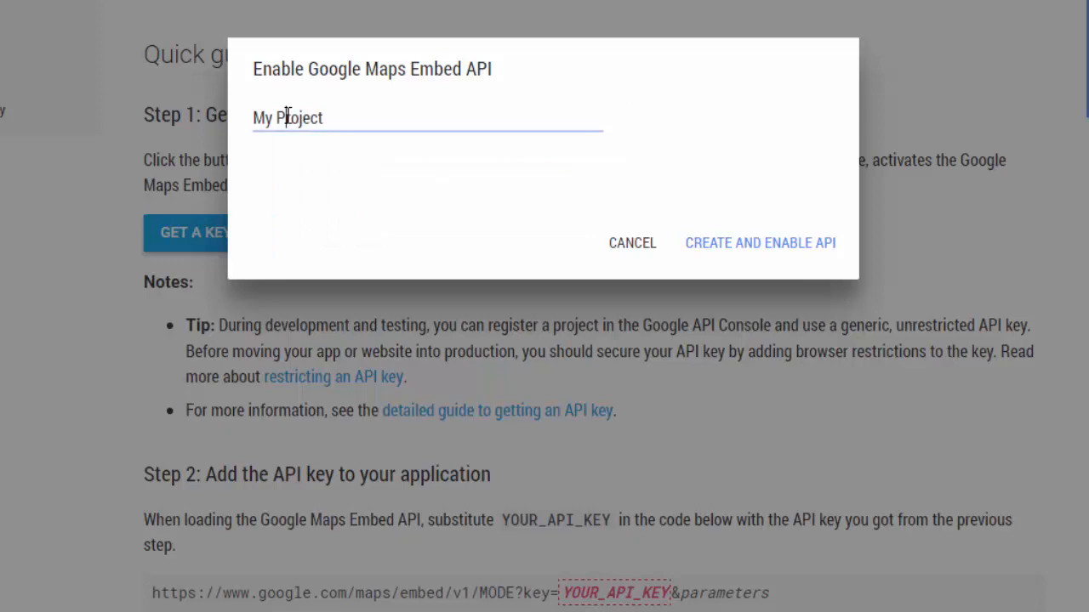
{"action": "triple_click", "coordinate": [286, 118]}
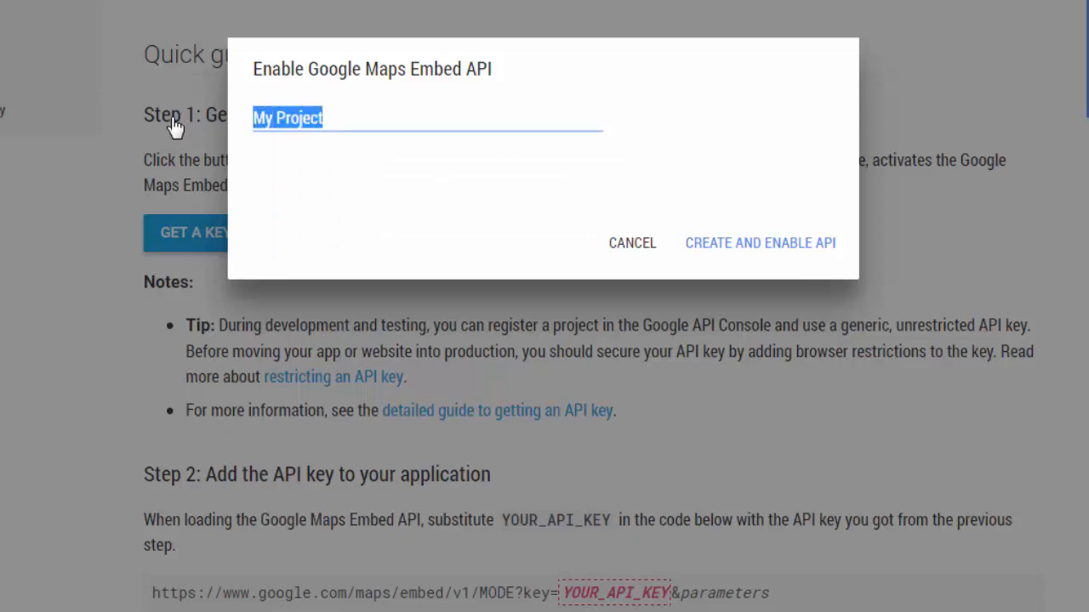
{"action": "type", "text": "Whi"}
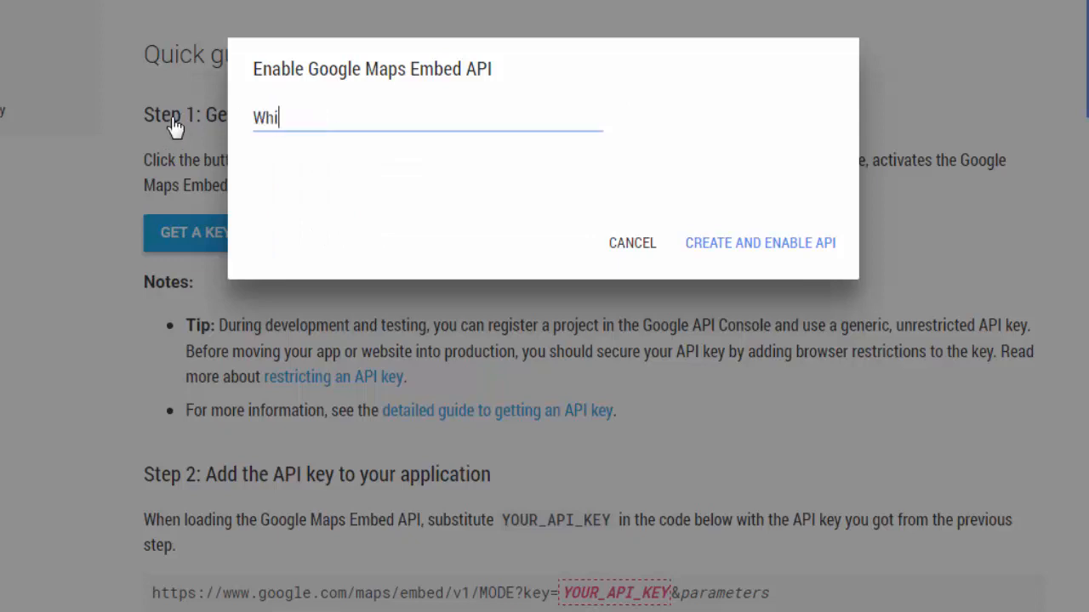
{"action": "type", "text": "tehouse"}
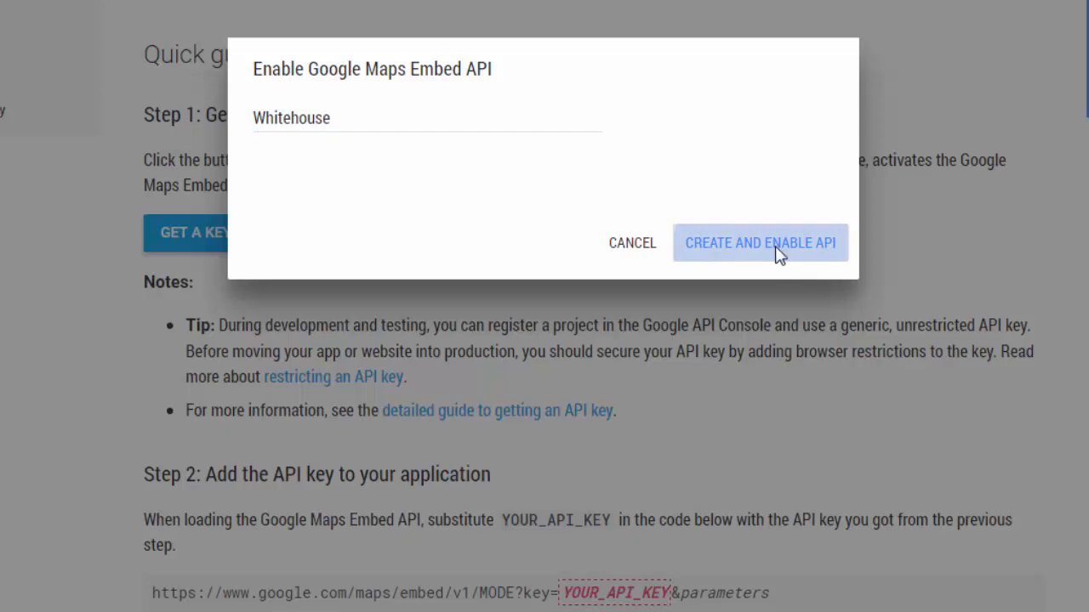
{"action": "left_click", "coordinate": [758, 242]}
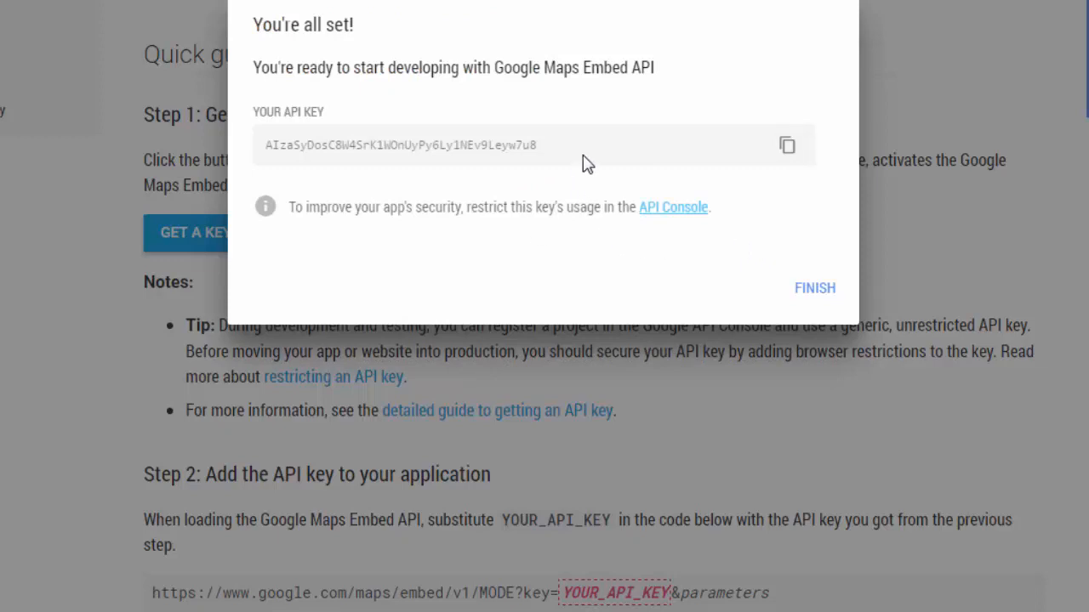
{"action": "mouse_move", "coordinate": [483, 141]}
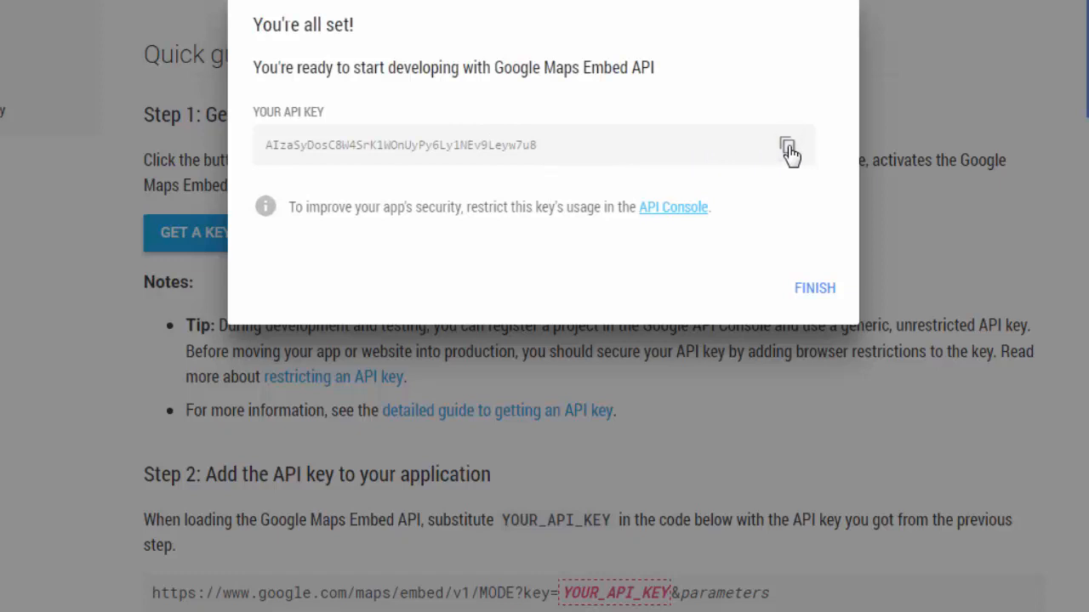
{"action": "mouse_move", "coordinate": [561, 151]}
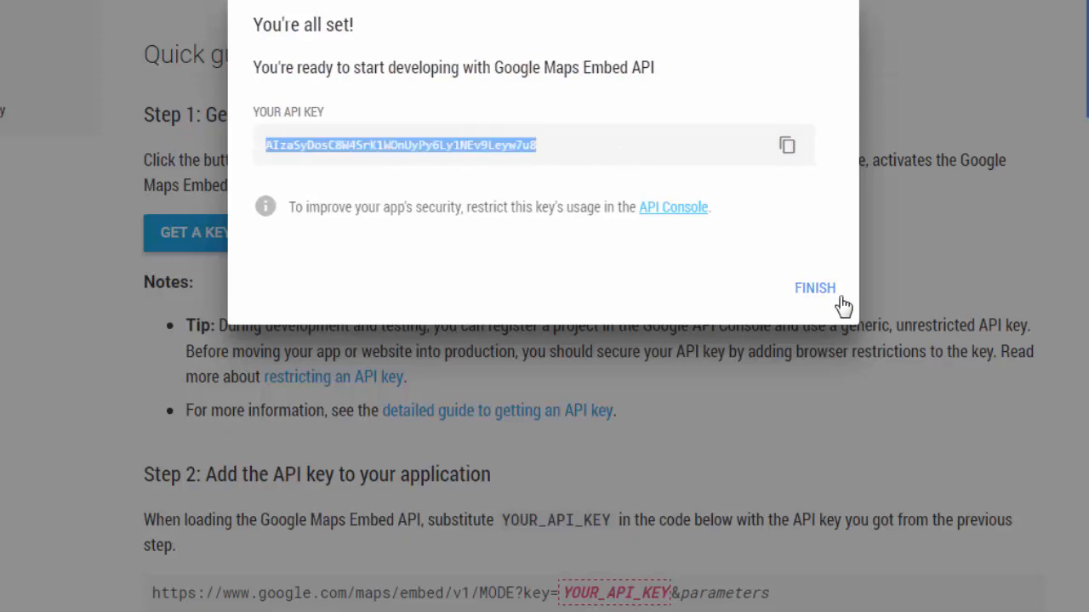
{"action": "mouse_move", "coordinate": [813, 287]}
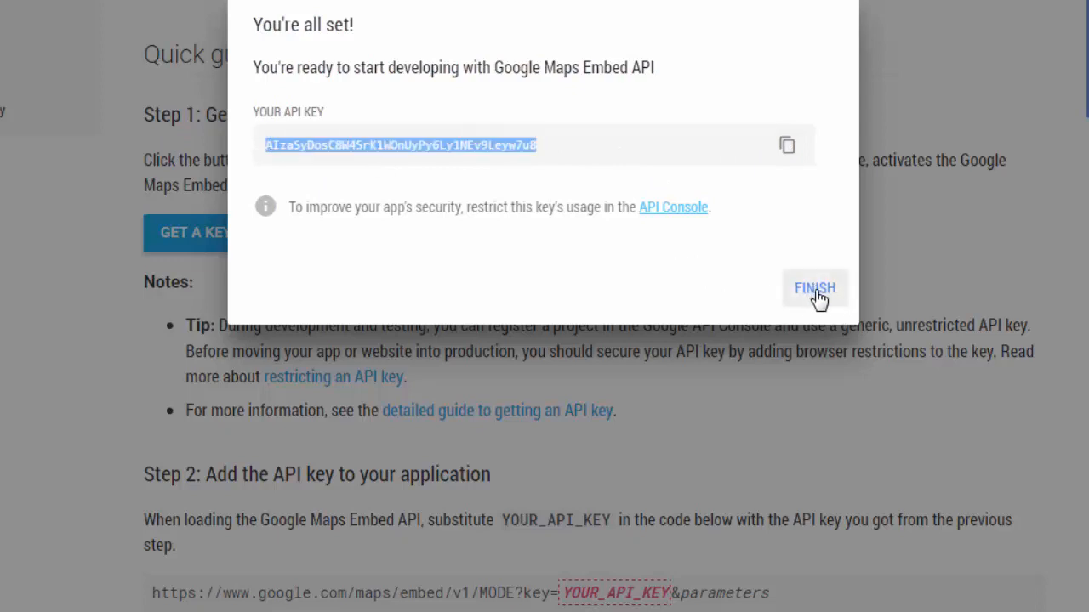
Step: Finish the API key confirmation dialog
{"action": "left_click", "coordinate": [813, 288]}
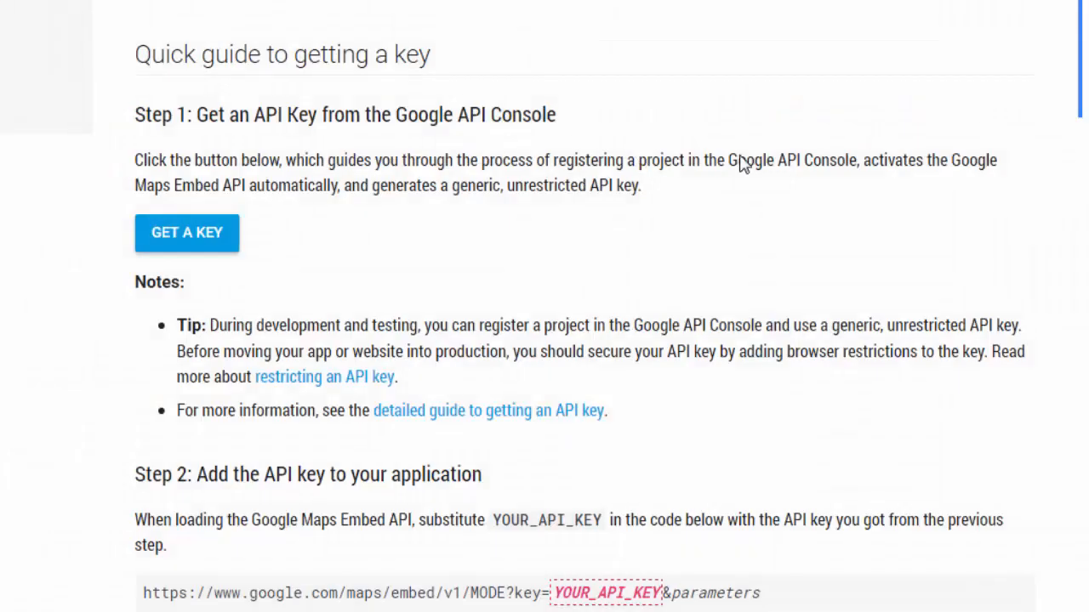
{"action": "mouse_move", "coordinate": [742, 163]}
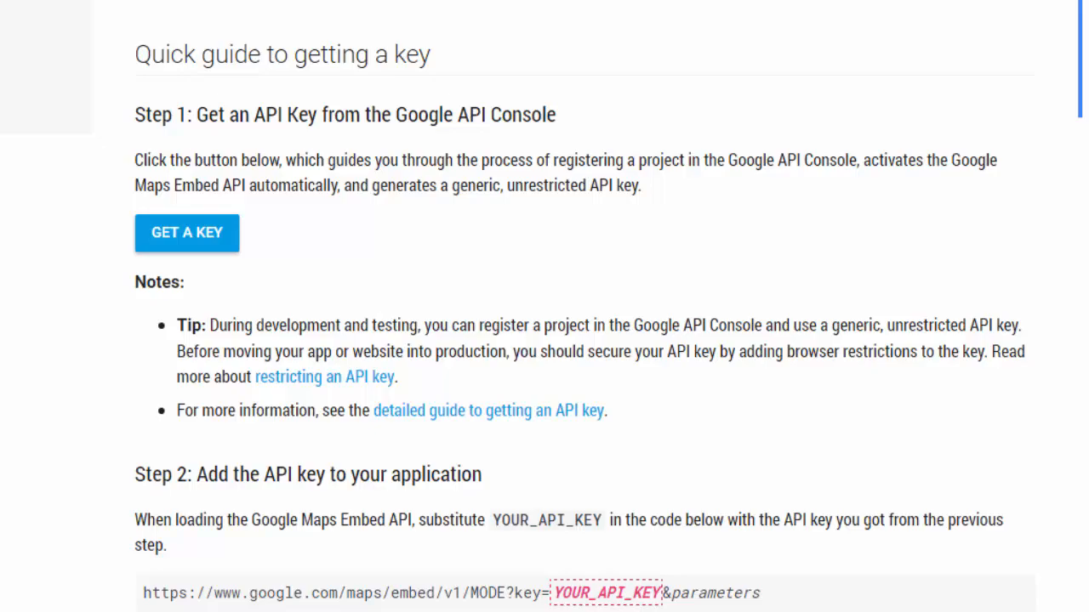
{"action": "scroll", "scroll_direction": "down", "scroll_amount": 3}
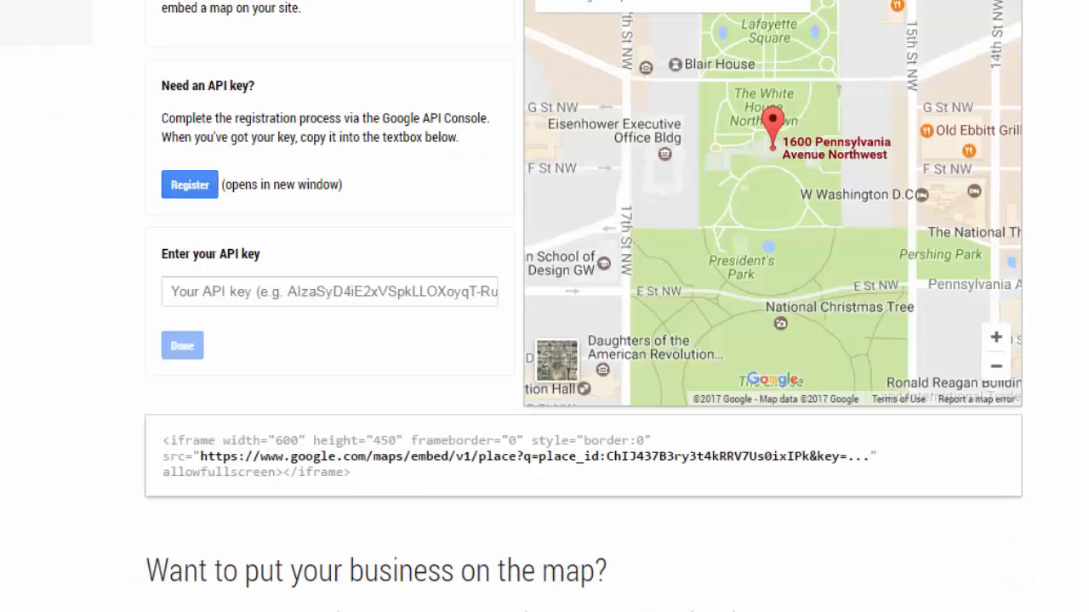
{"action": "left_click", "coordinate": [330, 293]}
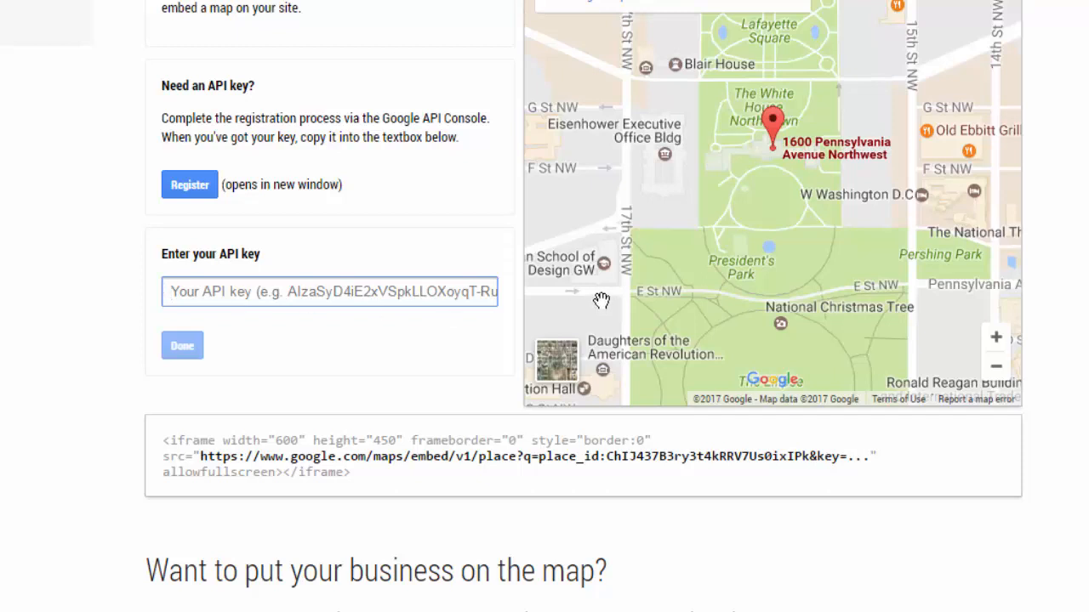
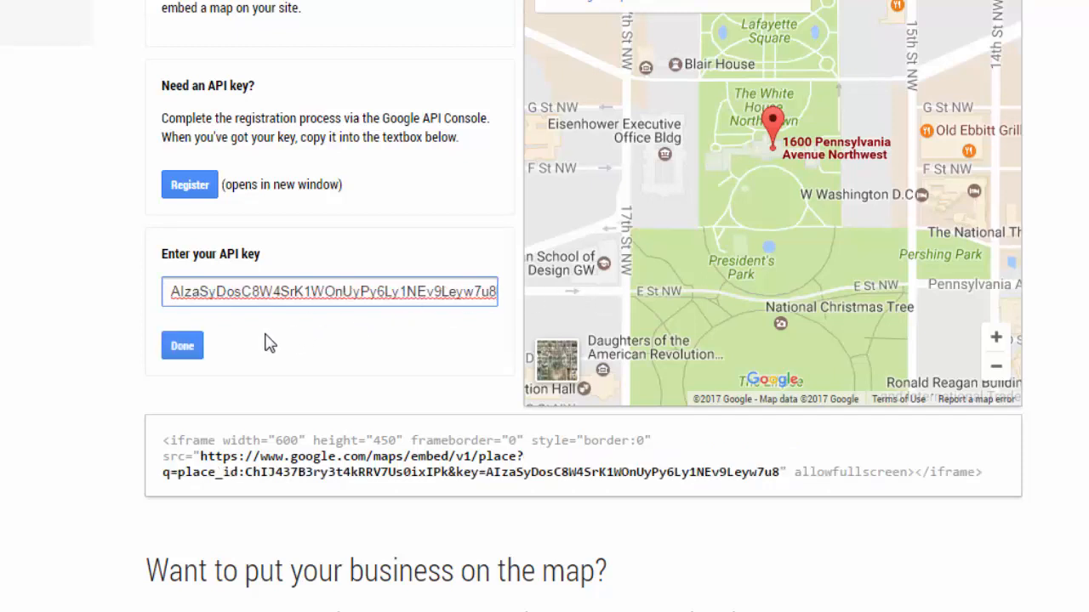
{"action": "mouse_move", "coordinate": [182, 345]}
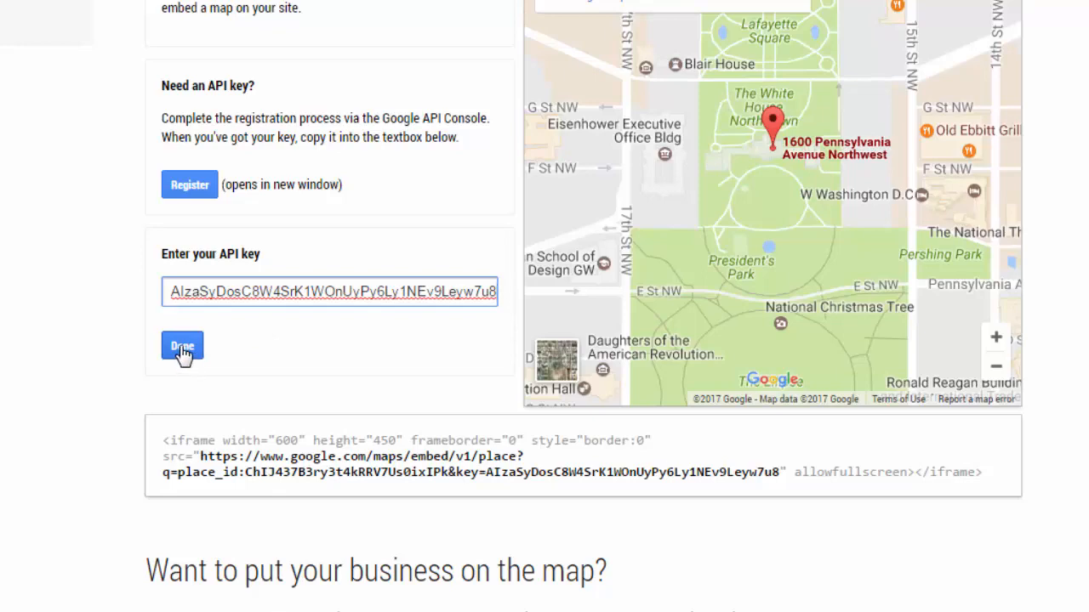
{"action": "scroll", "scroll_direction": "down", "scroll_amount": 3}
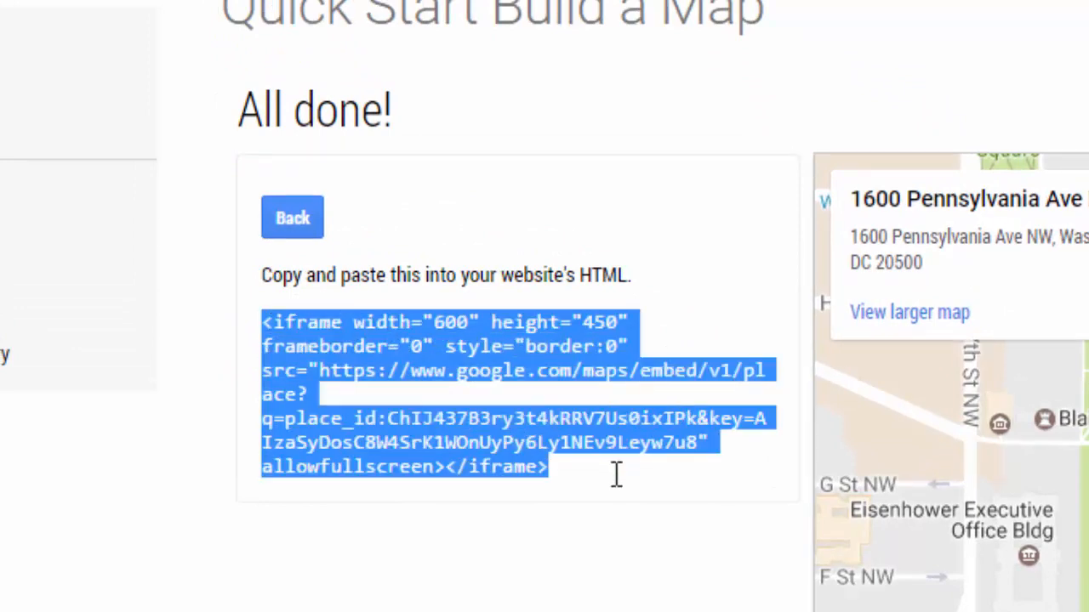
{"action": "mouse_move", "coordinate": [603, 480]}
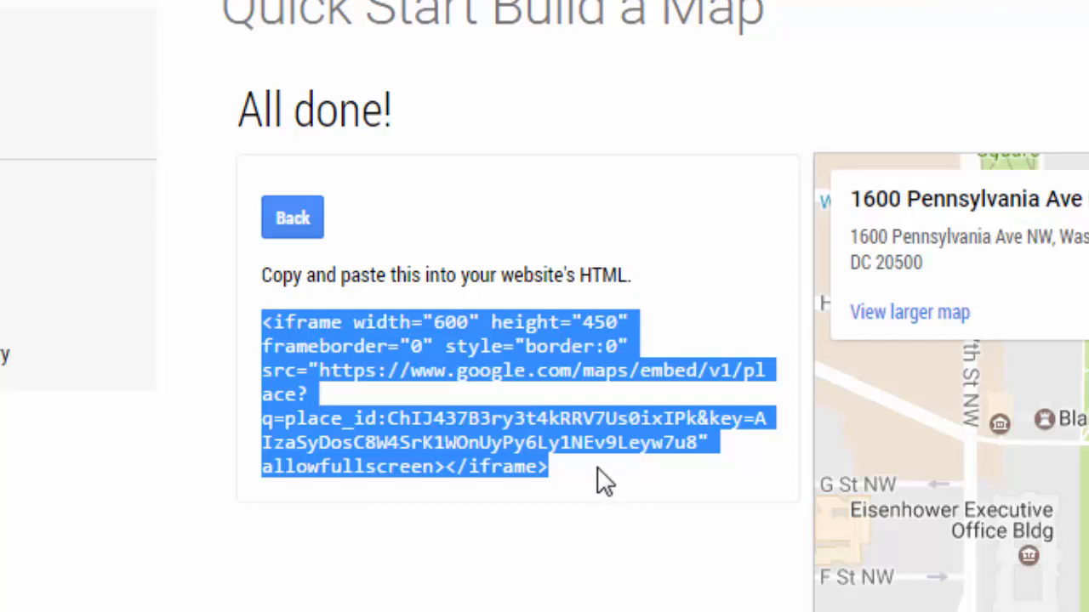
{"action": "mouse_move", "coordinate": [632, 485]}
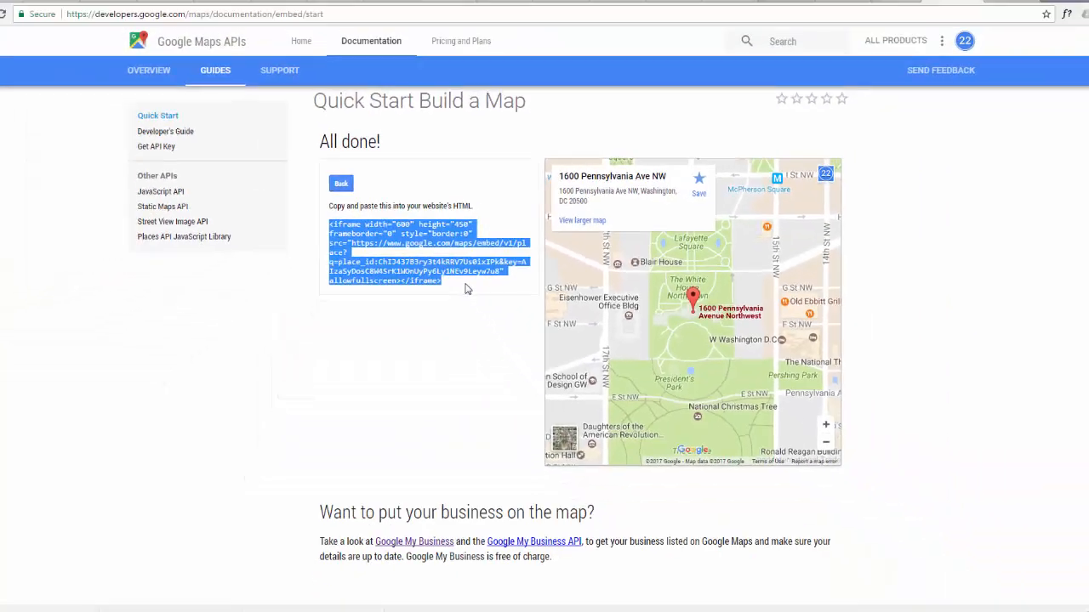
{"action": "mouse_move", "coordinate": [715, 53]}
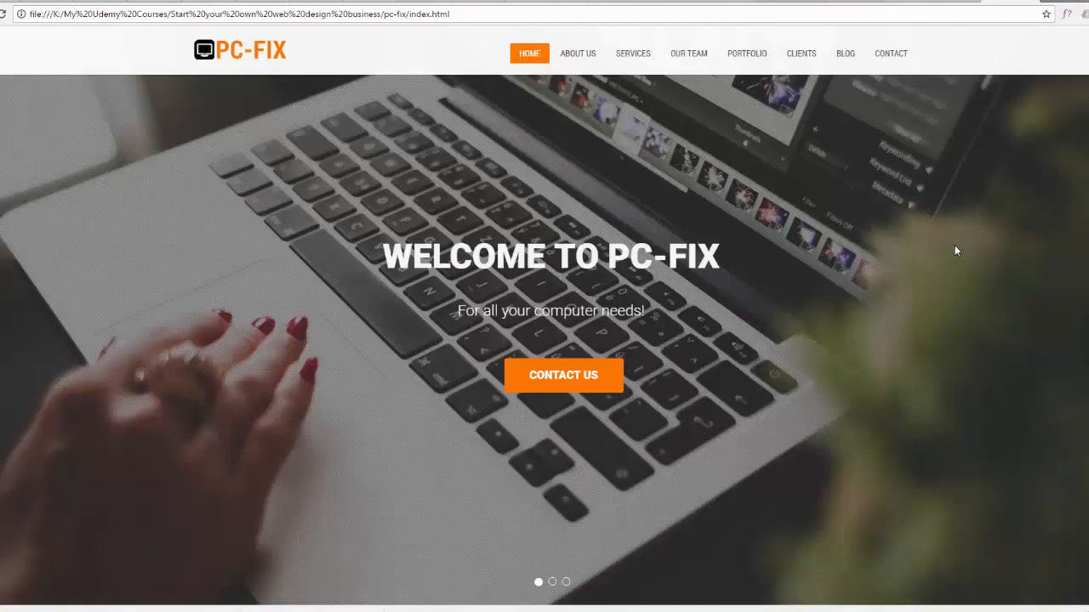
Step: Review the PC-FIX site's Portfolio, Blog and Get In Touch sections
{"action": "scroll", "scroll_direction": "down", "scroll_amount": 3}
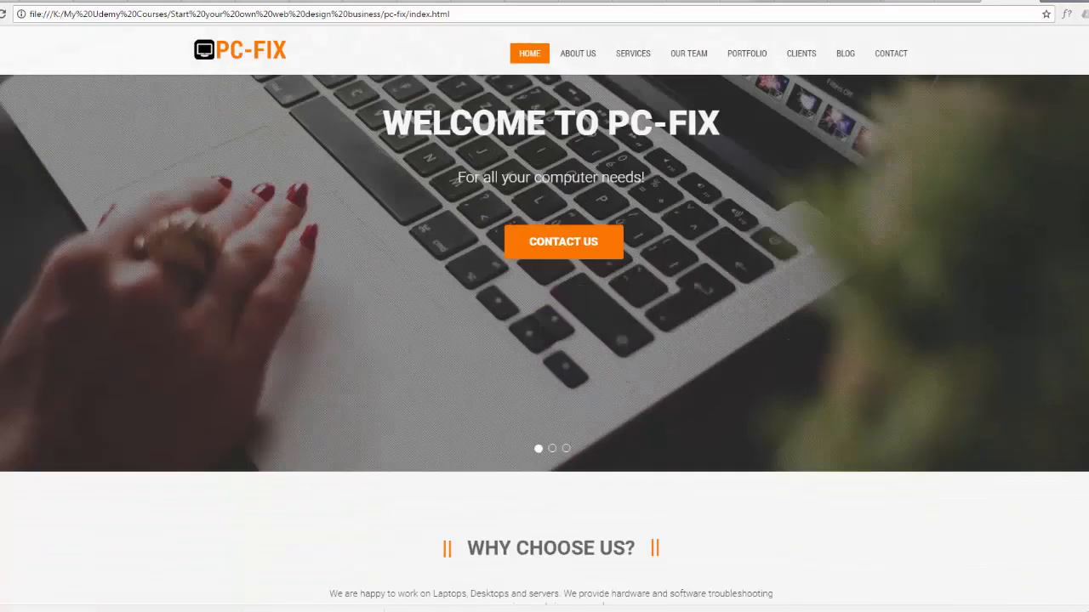
{"action": "left_click", "coordinate": [745, 53]}
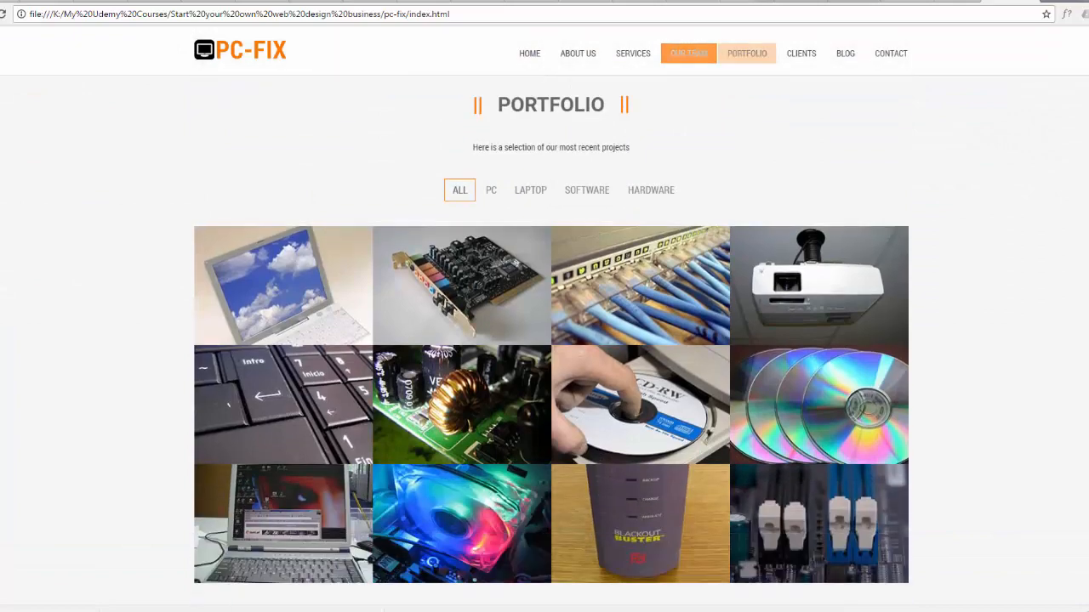
{"action": "left_click", "coordinate": [844, 53]}
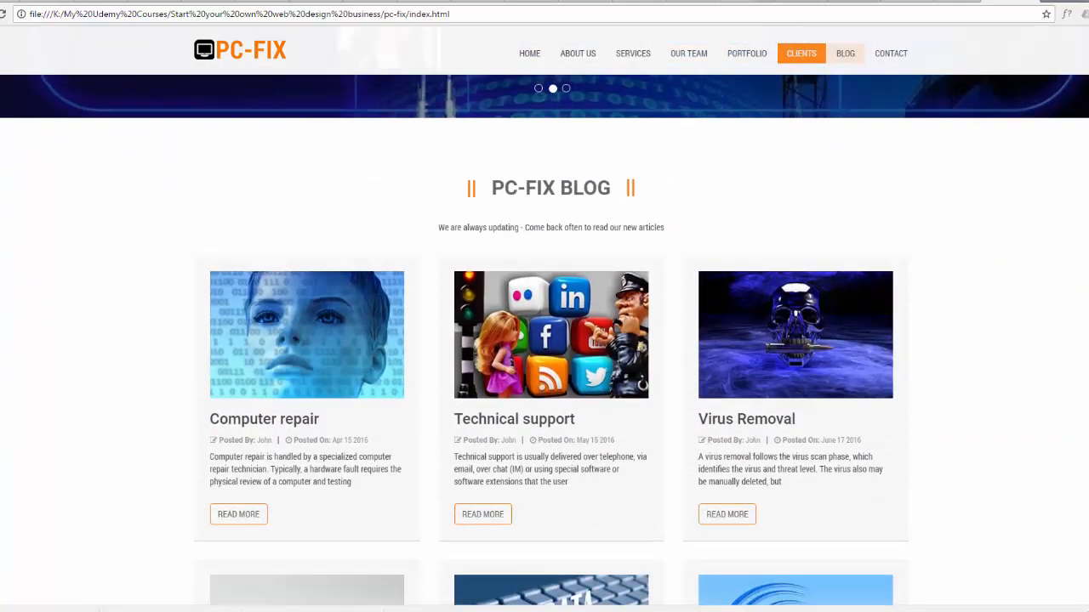
{"action": "scroll", "scroll_direction": "down", "scroll_amount": 3}
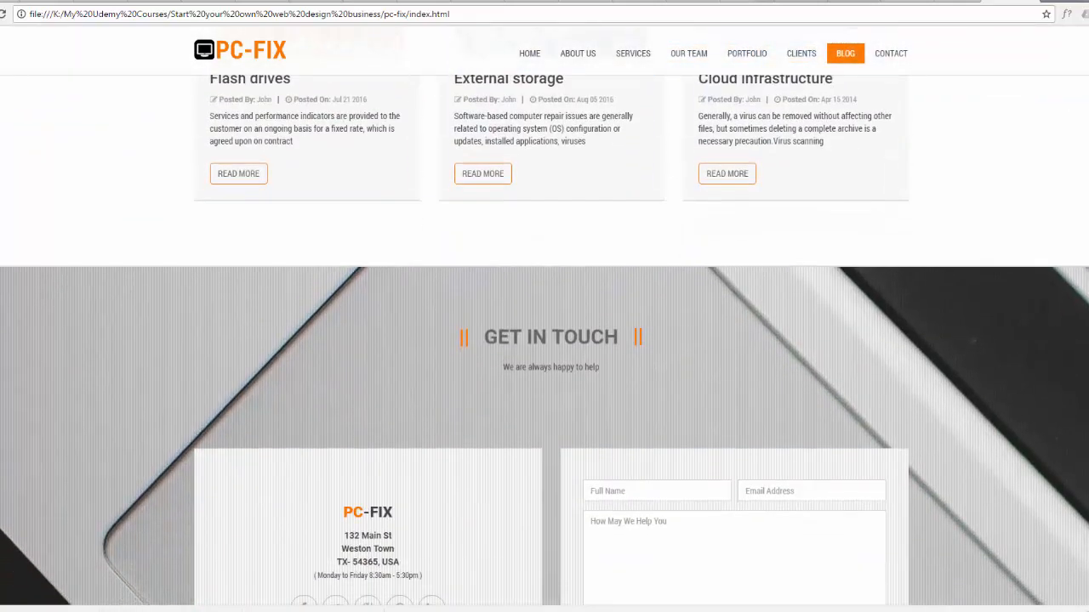
{"action": "scroll", "scroll_direction": "down", "scroll_amount": 3}
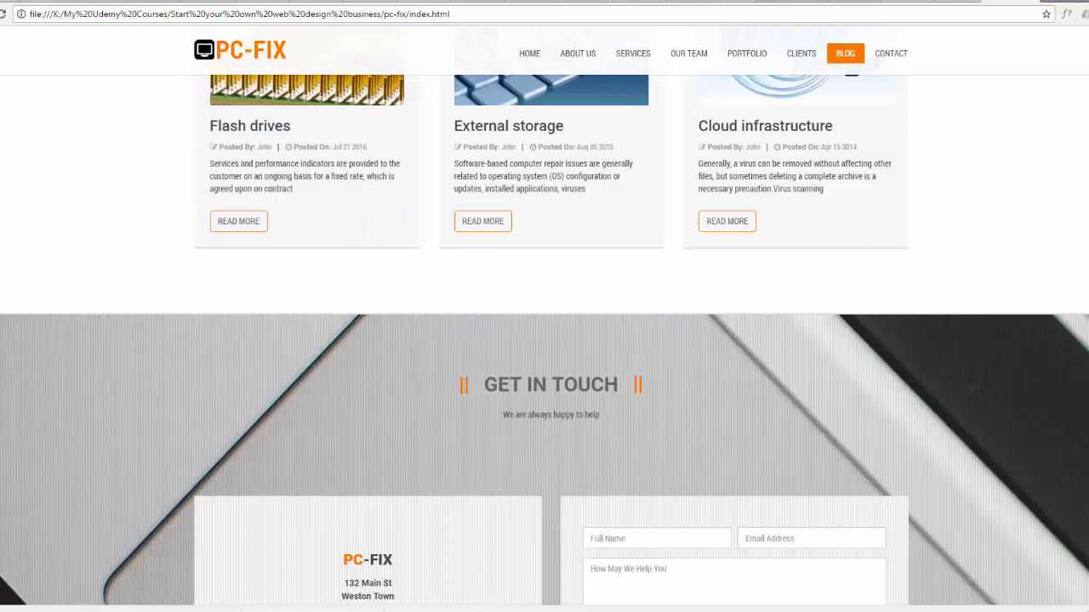
{"action": "scroll", "scroll_direction": "up", "scroll_amount": 3}
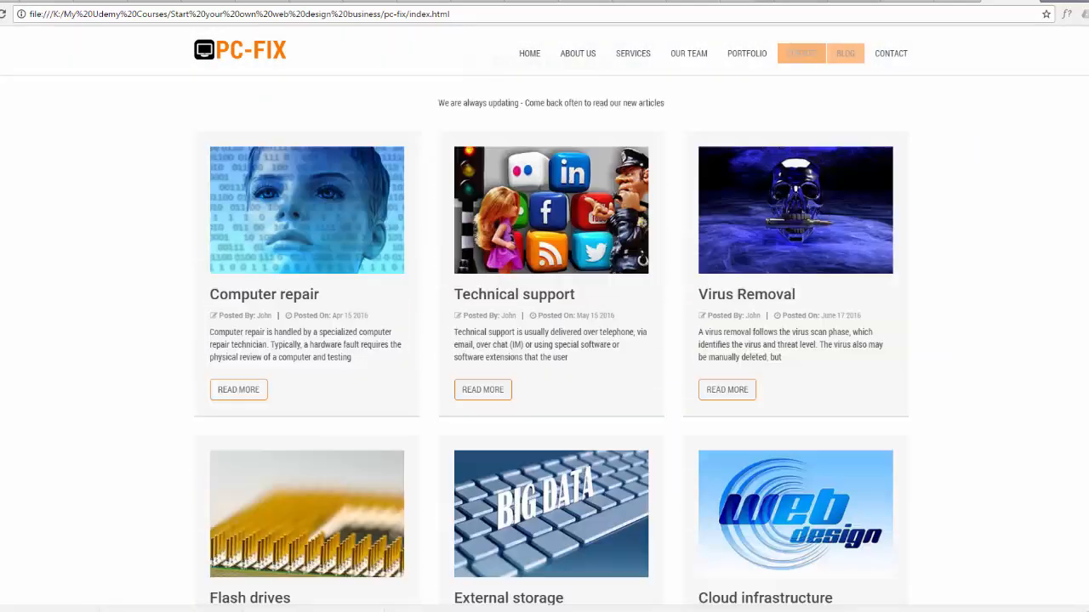
{"action": "scroll", "scroll_direction": "down", "scroll_amount": 3}
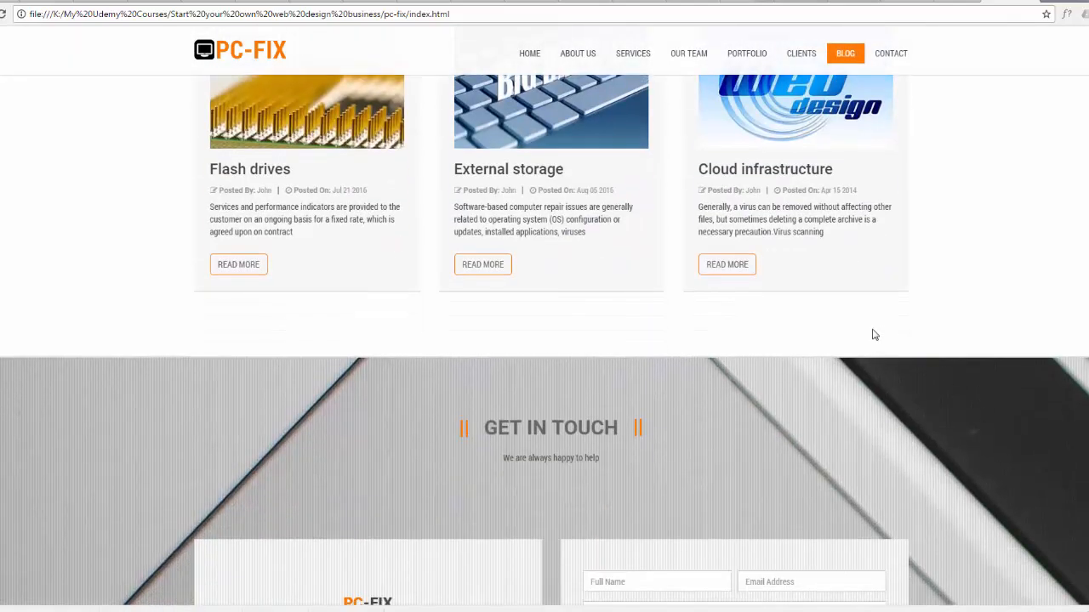
{"action": "mouse_move", "coordinate": [762, 306]}
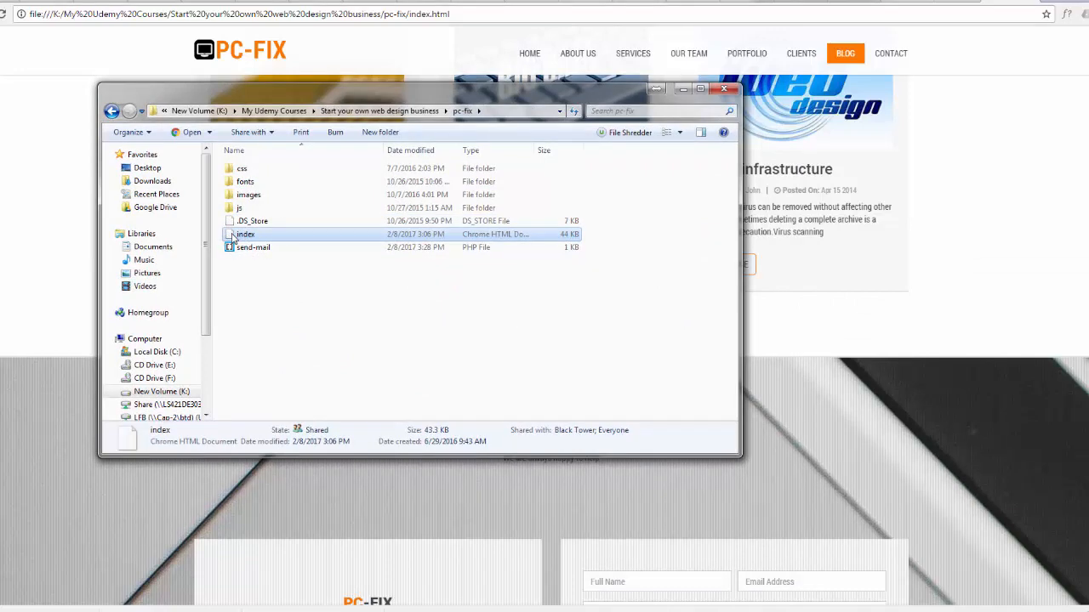
Step: Open the pc-fix index page in Brackets for editing
{"action": "double_click", "coordinate": [244, 235]}
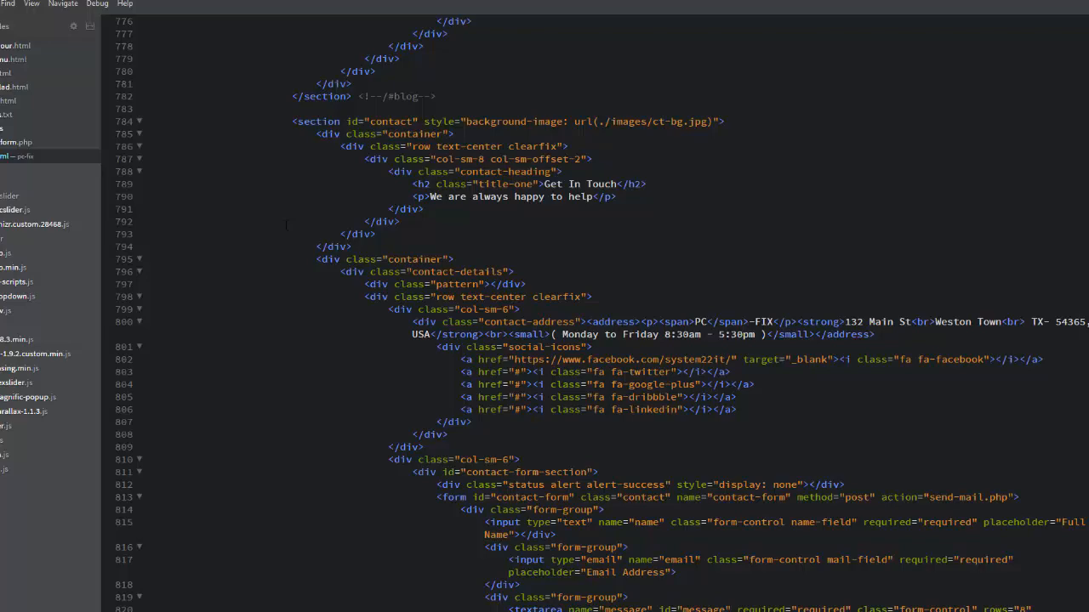
Step: Add blank lines after the blog section's closing comment, before the contact section
{"action": "scroll", "scroll_direction": "up", "scroll_amount": 3}
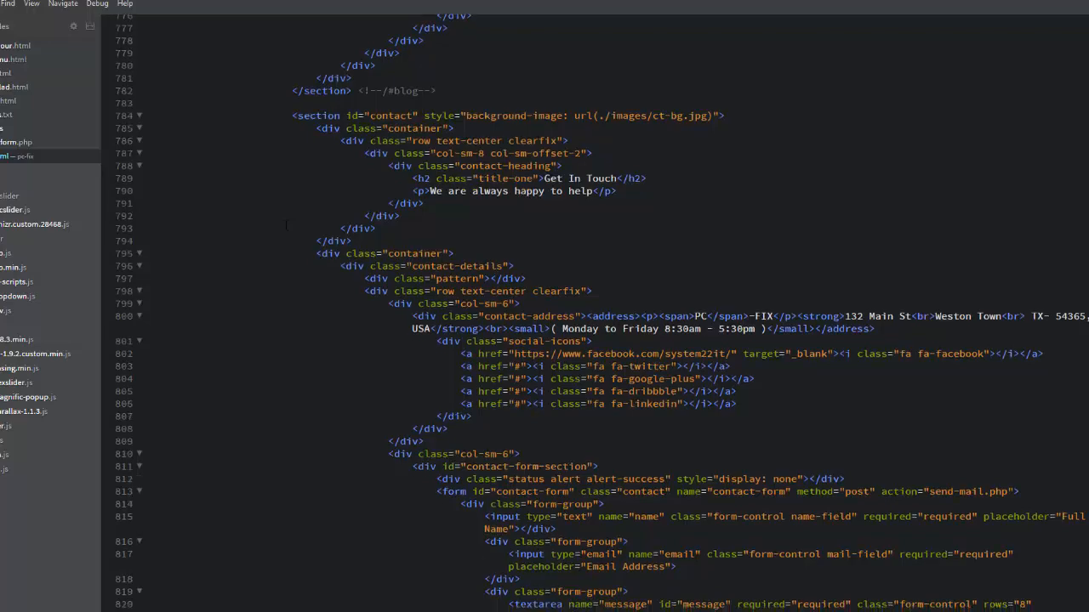
{"action": "scroll", "scroll_direction": "up", "scroll_amount": 3}
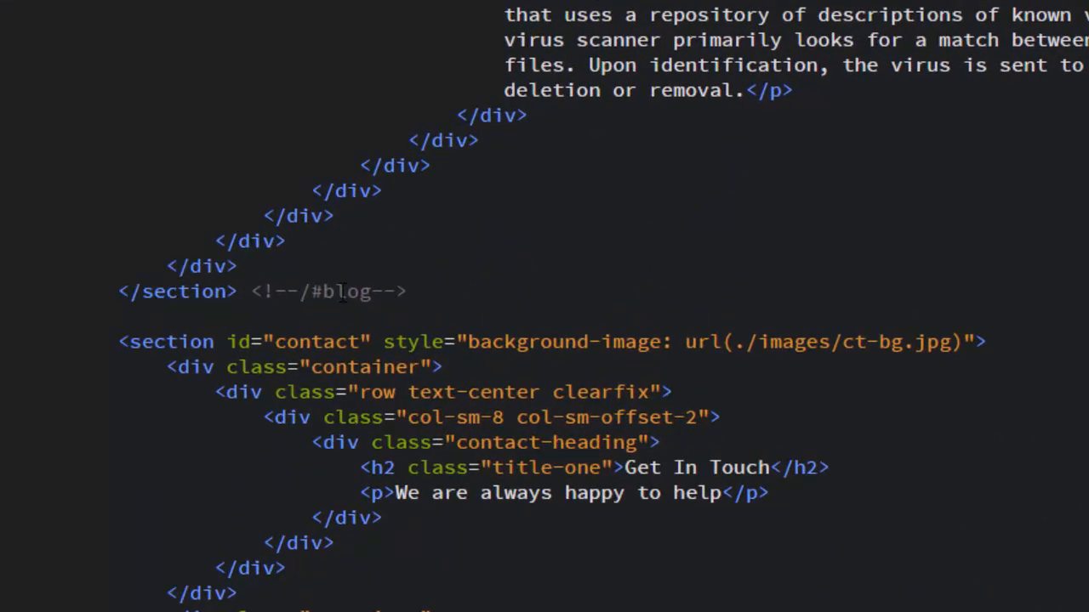
{"action": "left_click", "coordinate": [409, 290]}
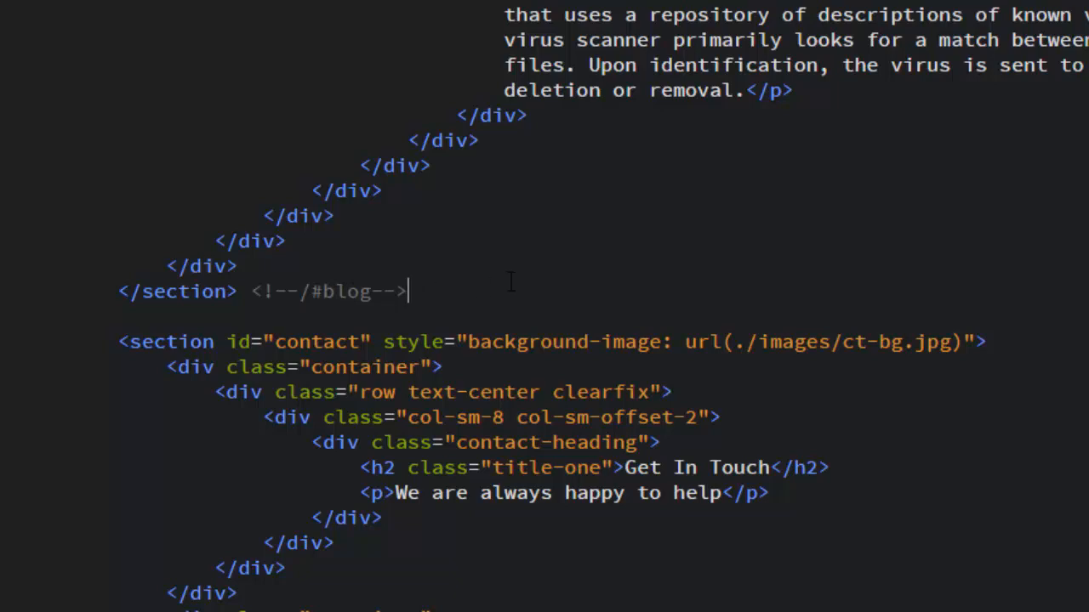
{"action": "key", "text": "enter"}
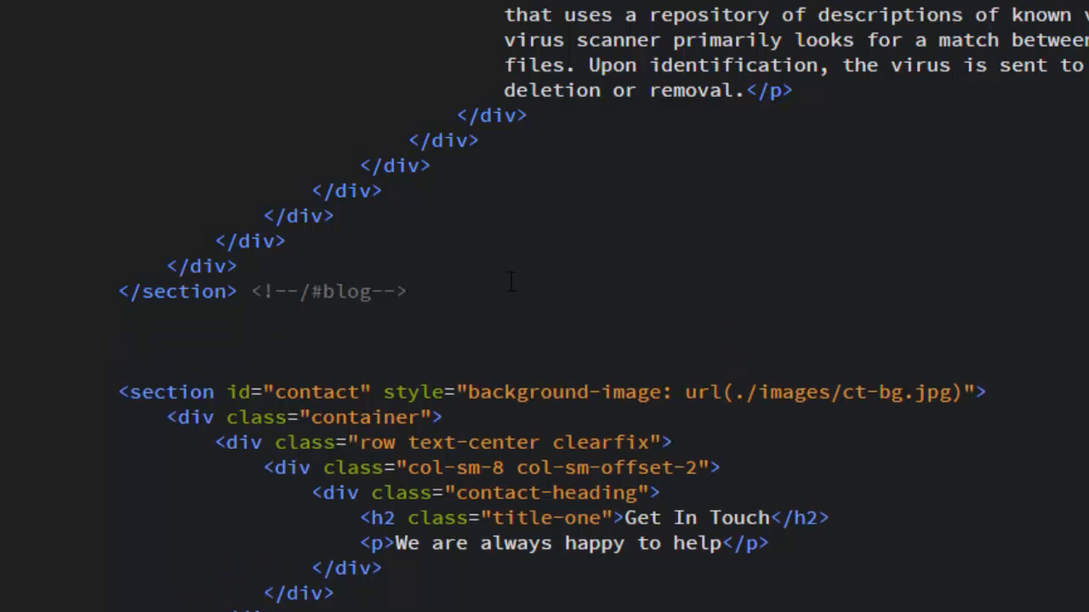
{"action": "left_click", "coordinate": [120, 341]}
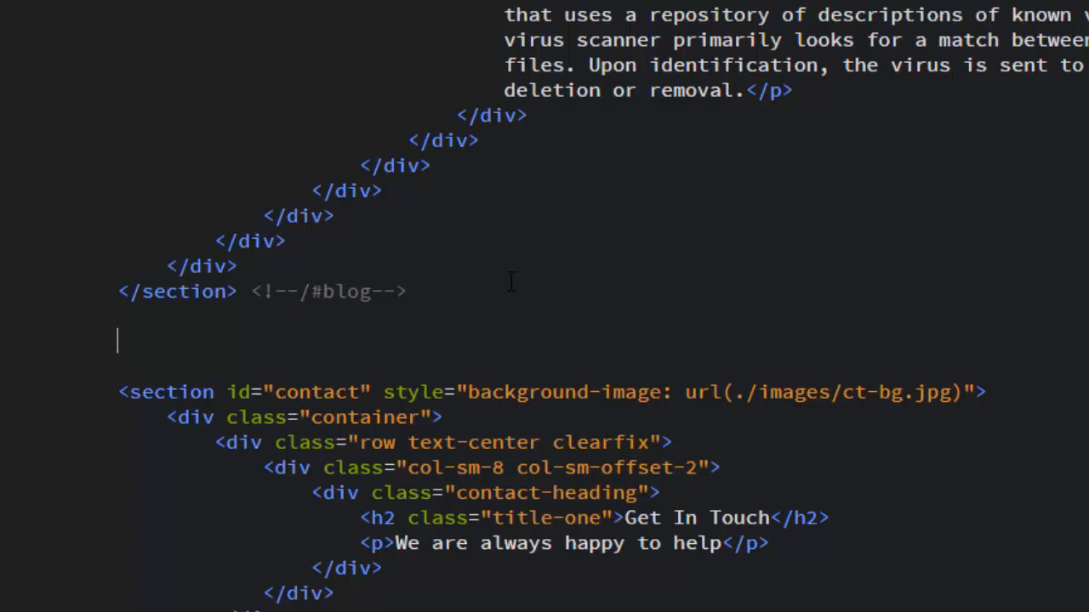
Step: Write an empty <section id="map"></section> on the new line
{"action": "type", "text": "<"}
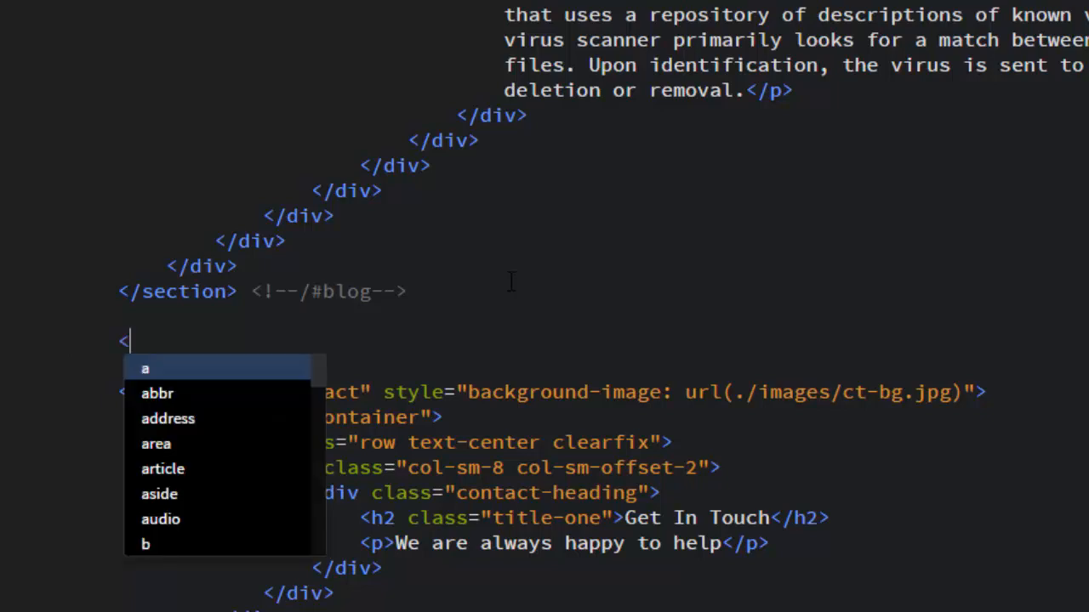
{"action": "type", "text": "section"}
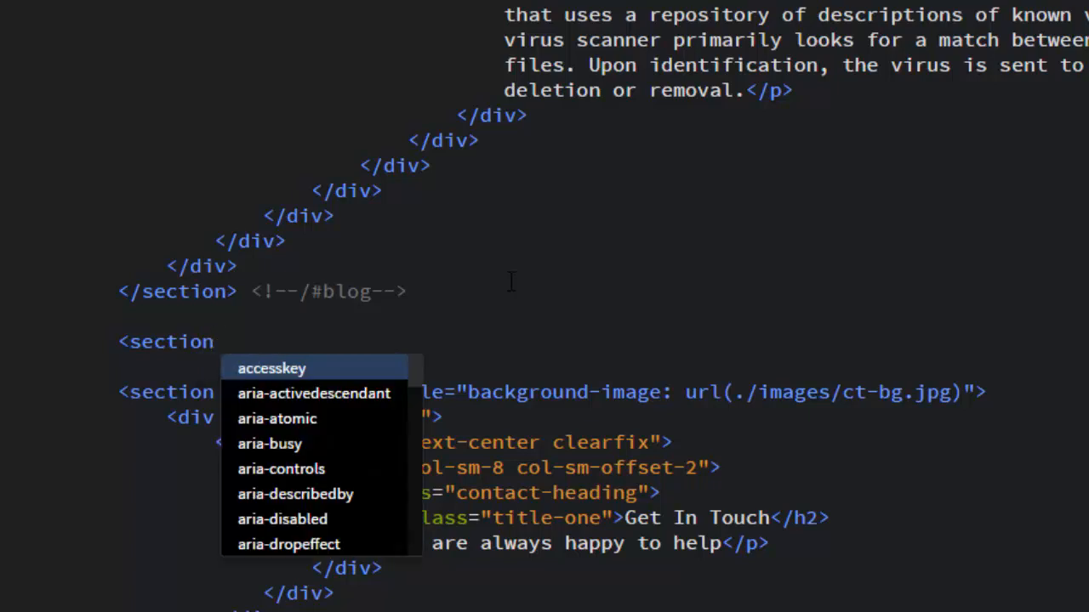
{"action": "type", "text": "id"}
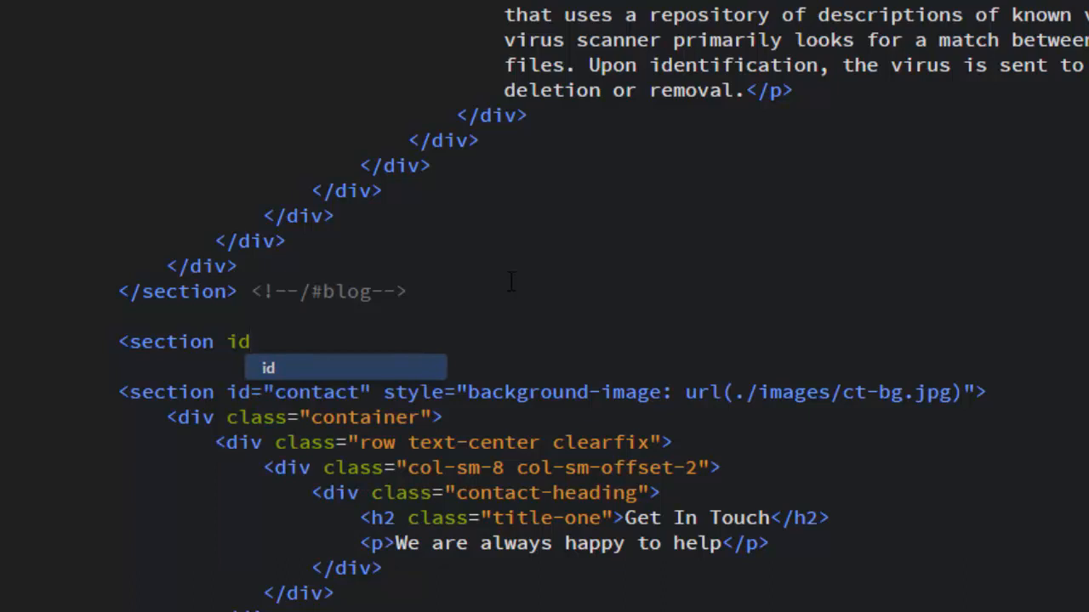
{"action": "type", "text": "="}
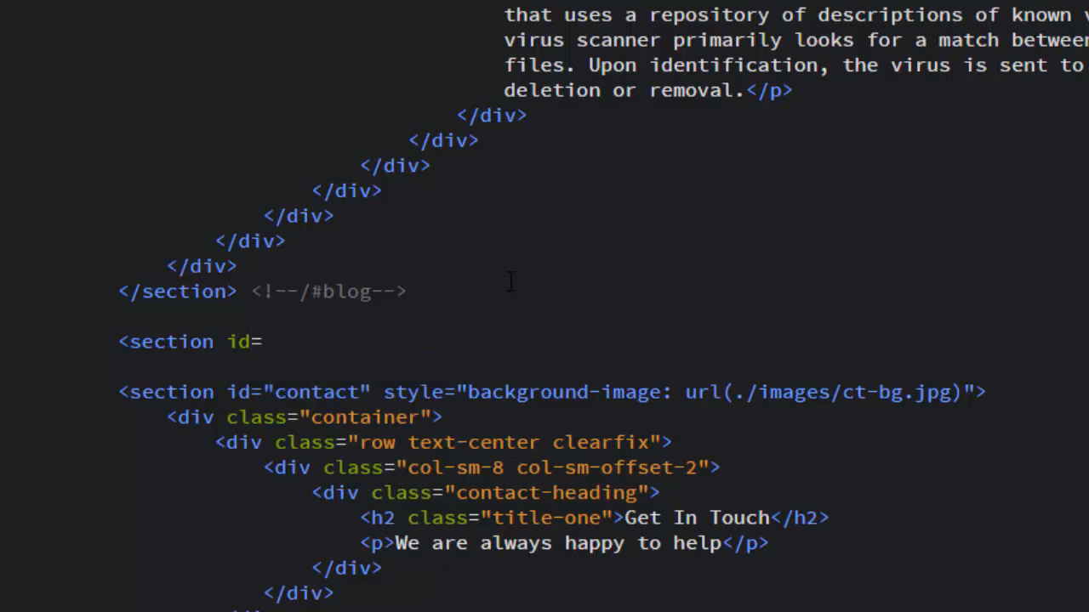
{"action": "type", "text": "\"\""}
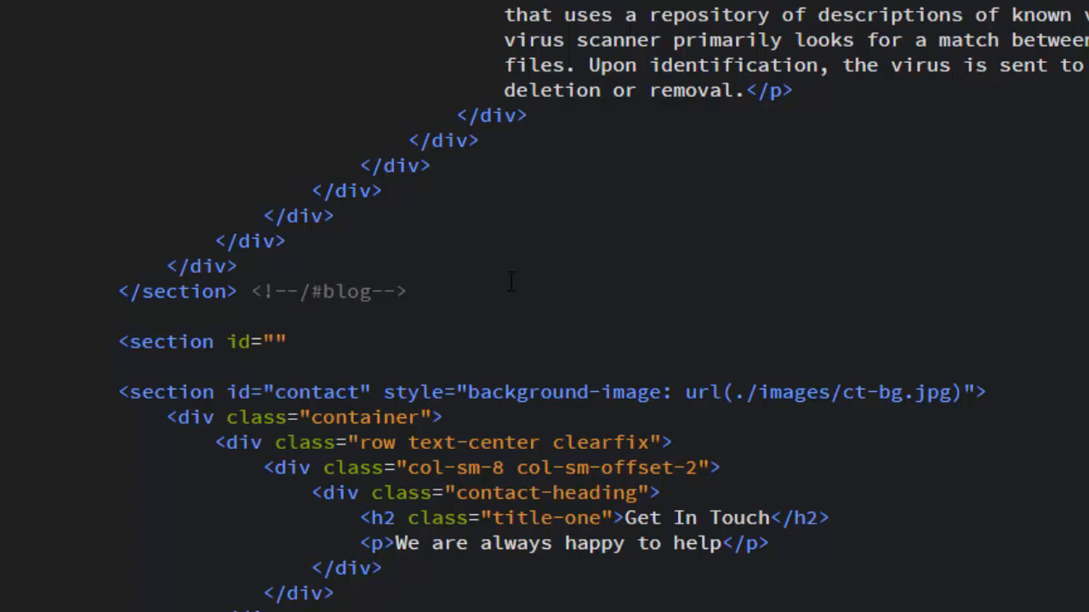
{"action": "type", "text": "map"}
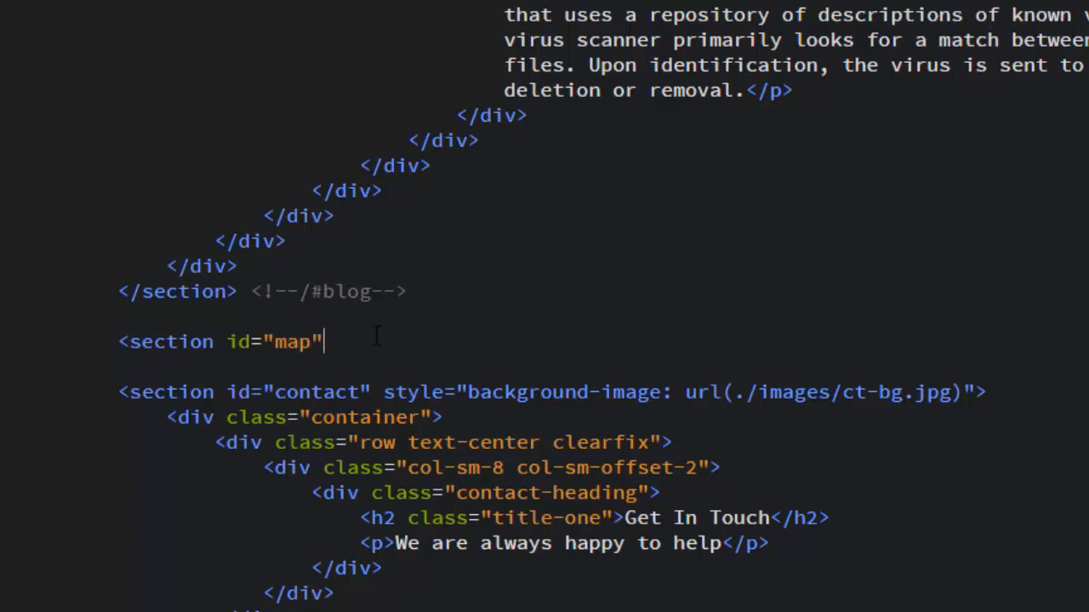
{"action": "mouse_move", "coordinate": [422, 330]}
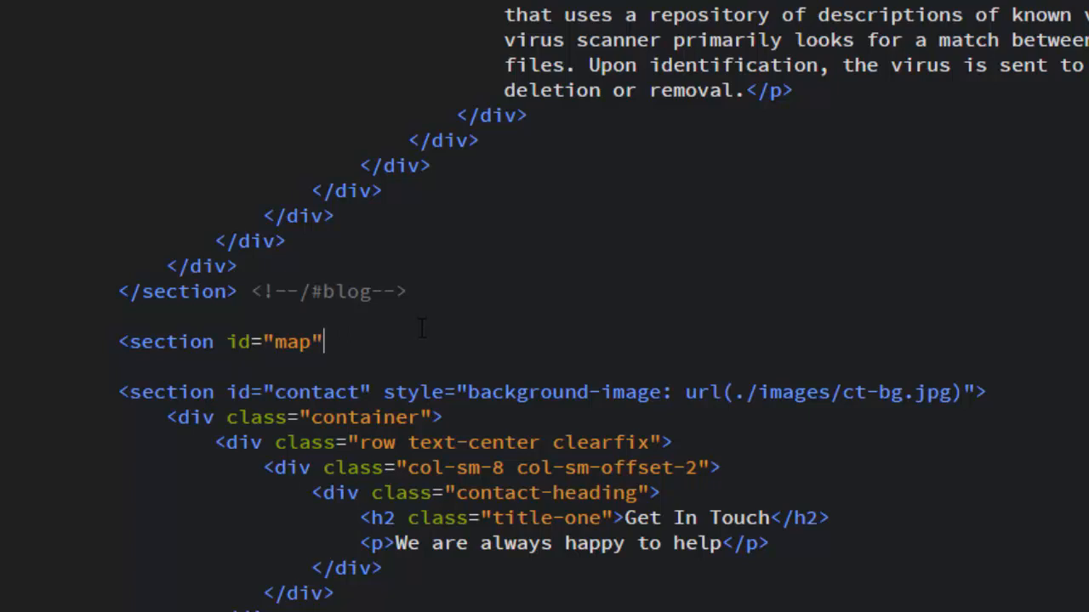
{"action": "type", "text": "></section>"}
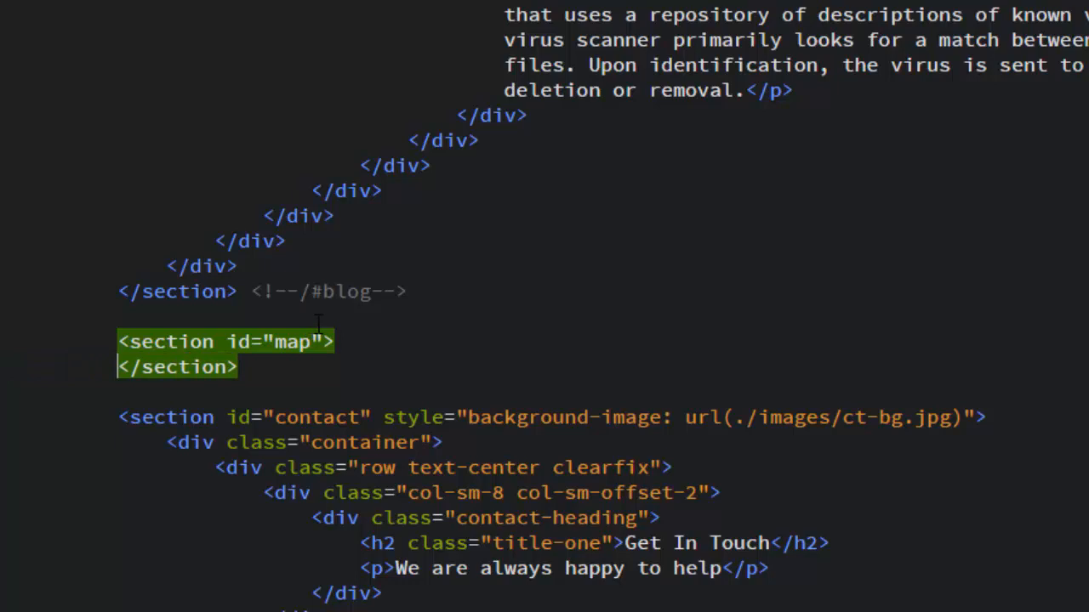
Step: Label the new section with a <!-- Map --> comment after <section id="map"> and start a new line
{"action": "left_click", "coordinate": [337, 340]}
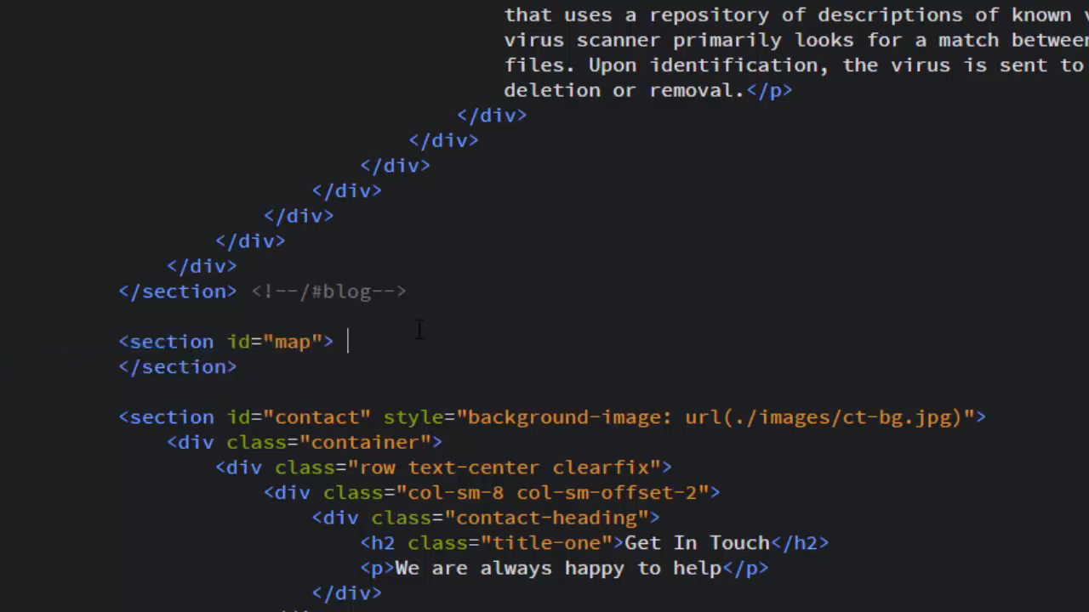
{"action": "type", "text": "<!"}
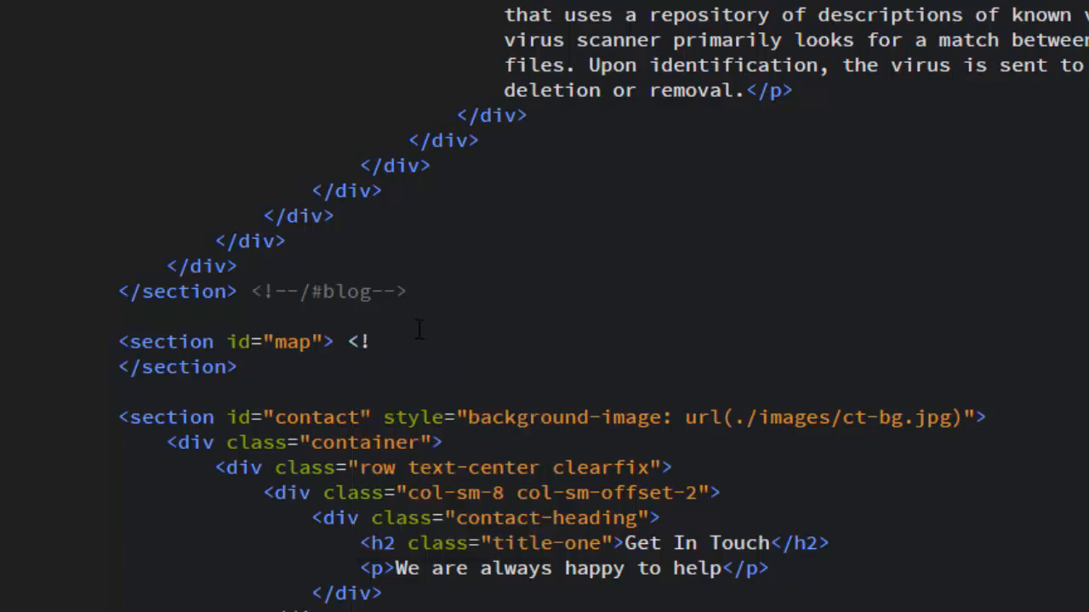
{"action": "type", "text": "--"}
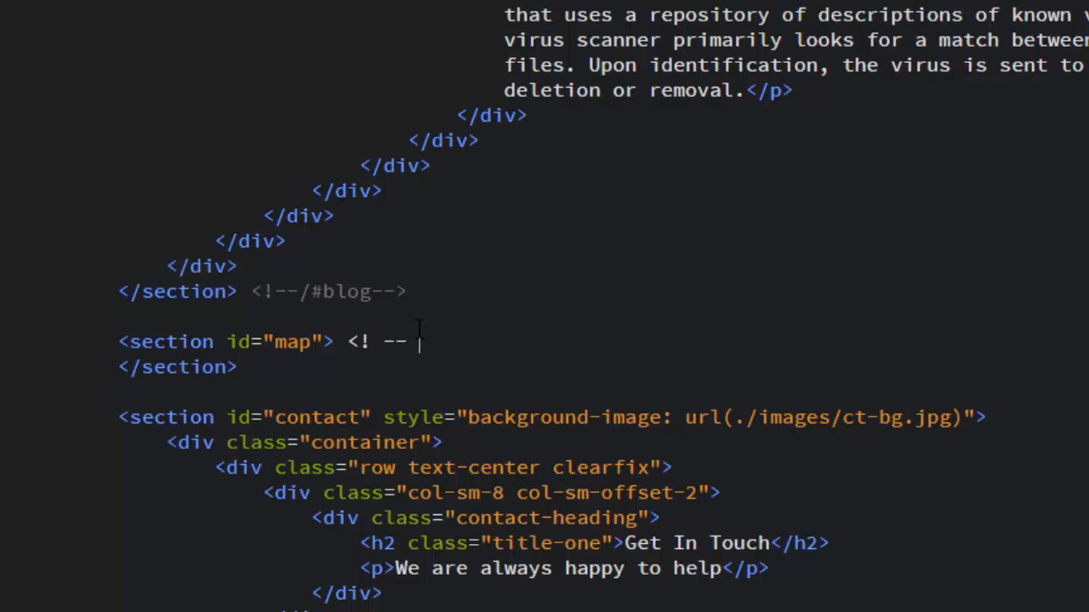
{"action": "type", "text": "Ma"}
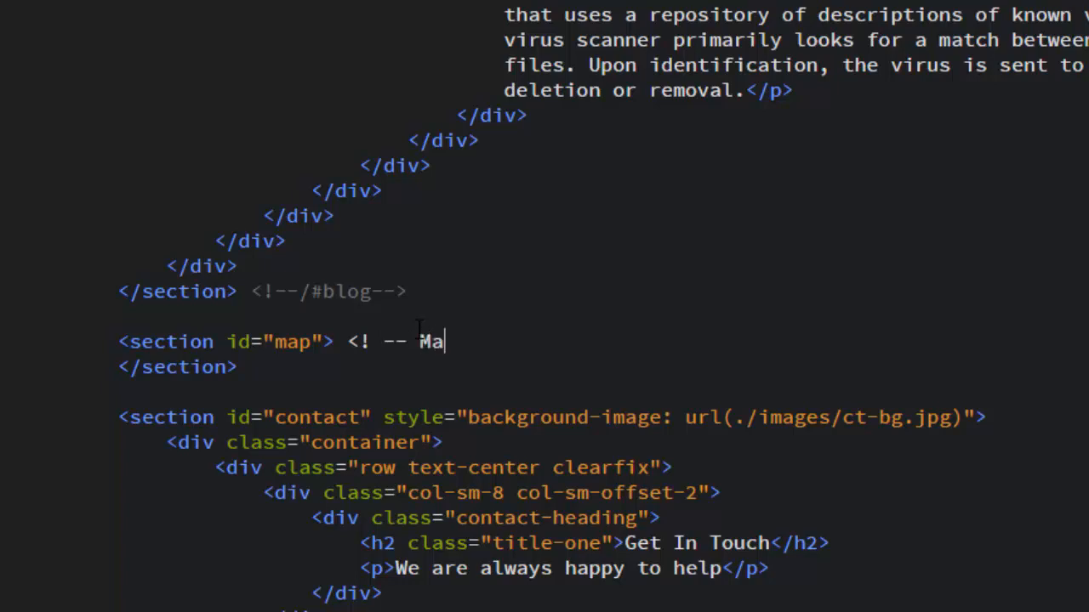
{"action": "type", "text": "p -->"}
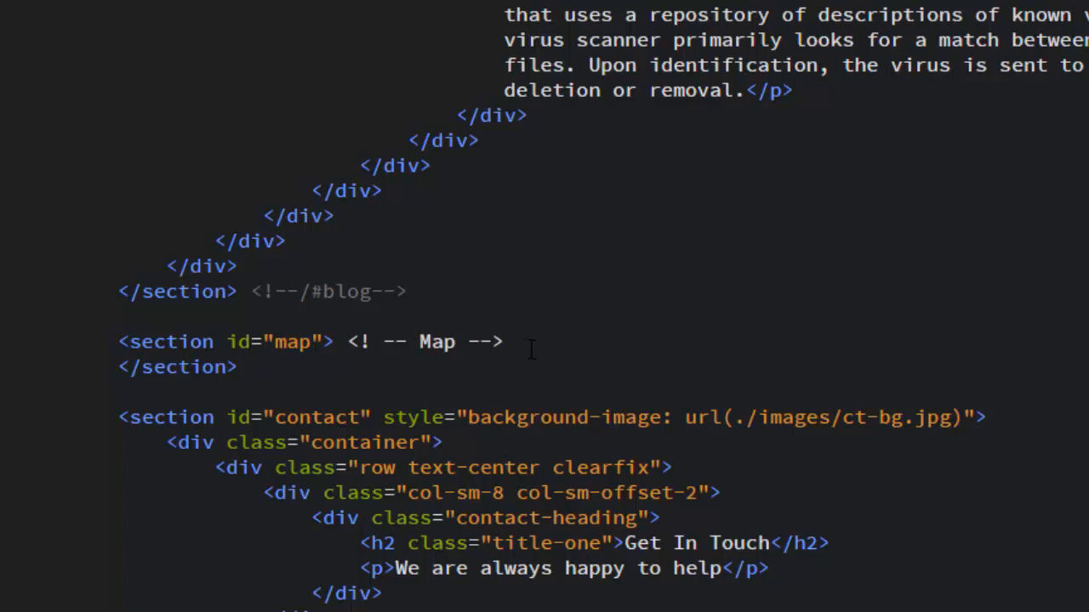
{"action": "key", "text": "enter"}
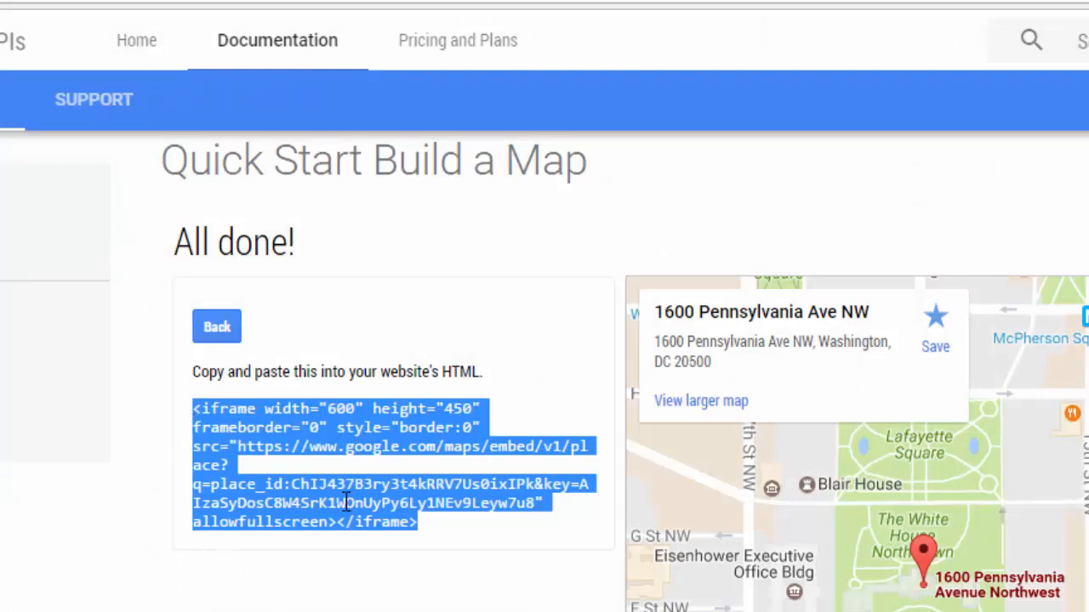
Step: Copy the selected iframe embed code for 1600 Pennsylvania Ave NW from the All done! box
{"action": "right_click", "coordinate": [344, 502]}
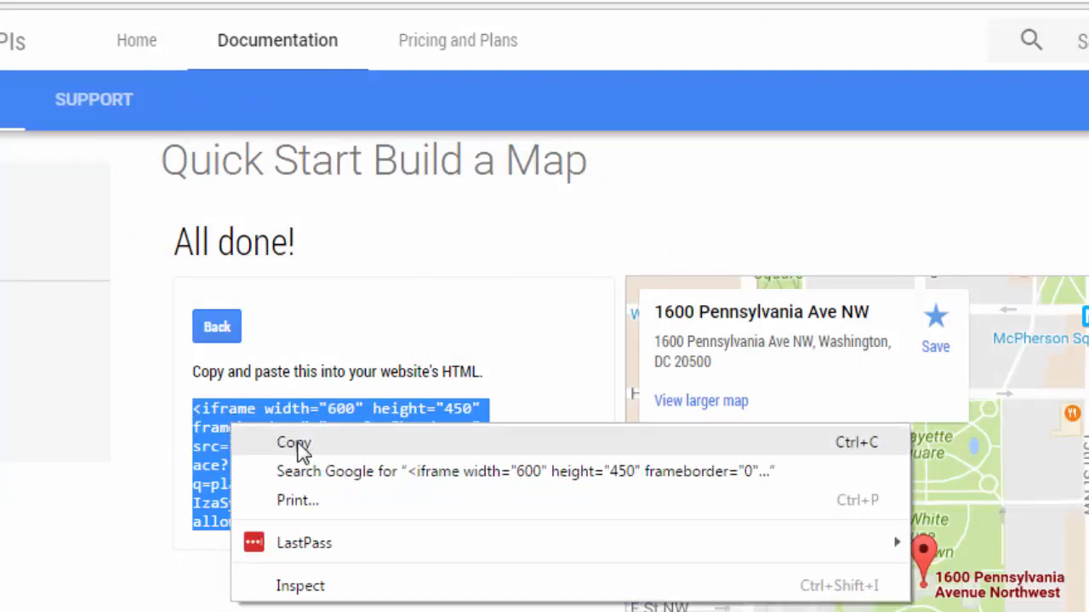
{"action": "left_click", "coordinate": [293, 443]}
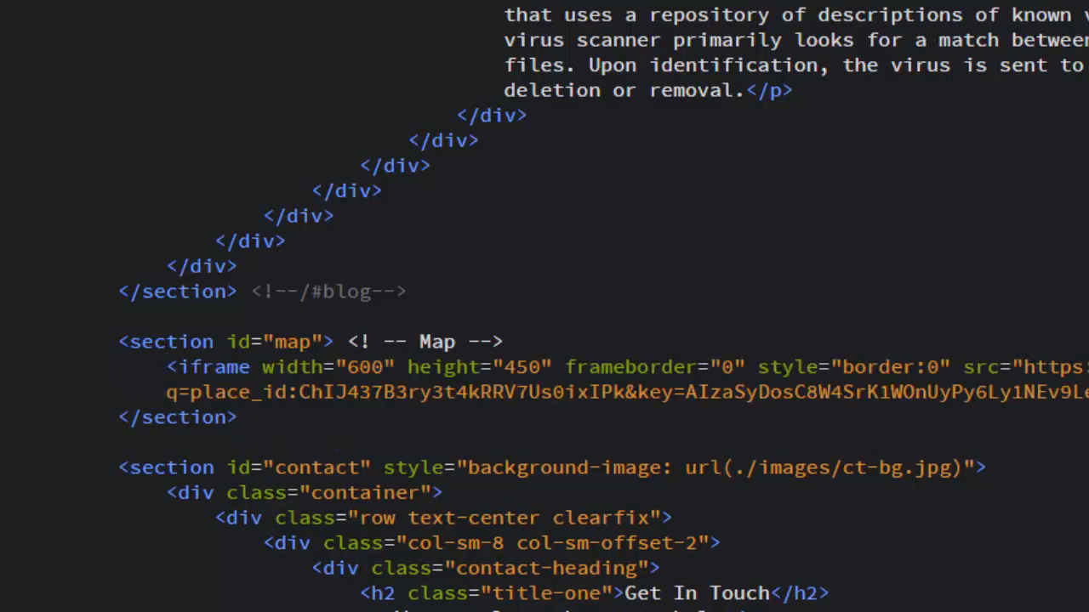
Step: Scroll index.html to the map section where the iframe code was pasted below the Map comment
{"action": "scroll", "scroll_direction": "up", "scroll_amount": 3}
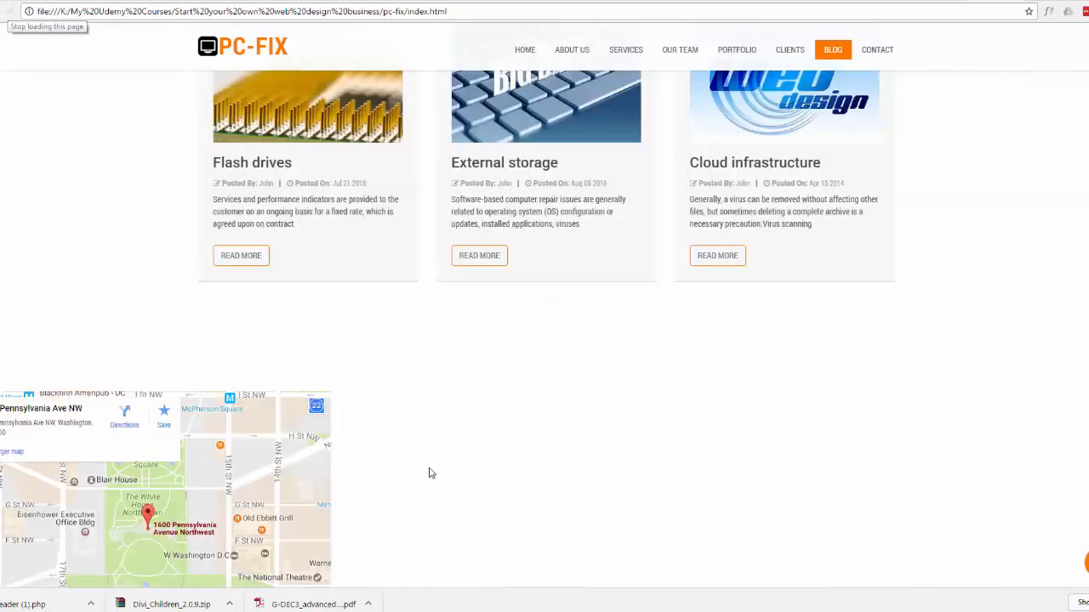
Step: Check the small embedded map above Get In Touch in Chrome, then return to Brackets
{"action": "scroll", "scroll_direction": "down", "scroll_amount": 3}
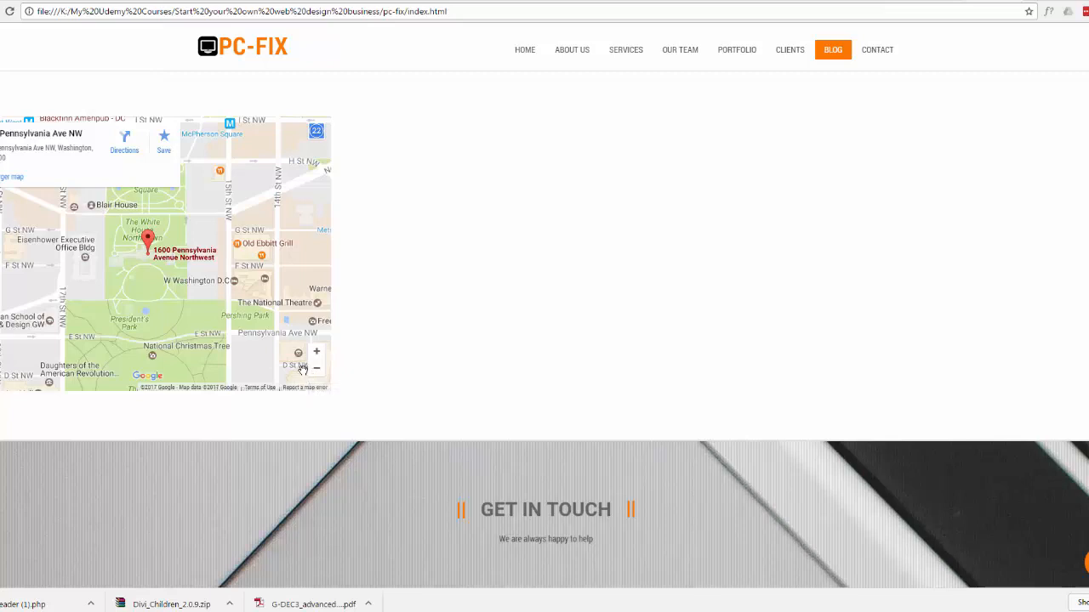
{"action": "mouse_move", "coordinate": [299, 291]}
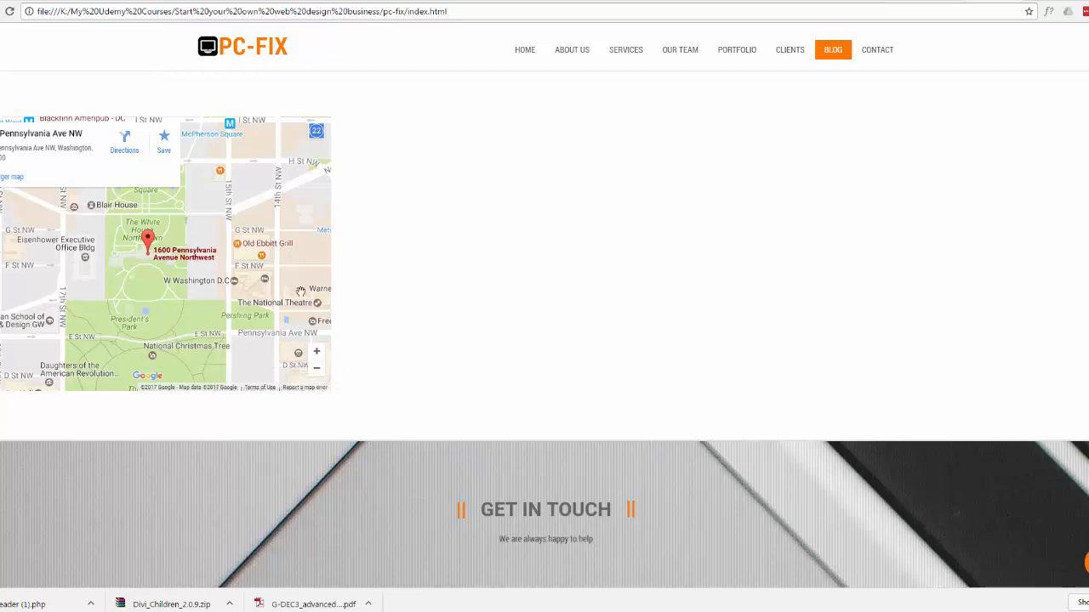
{"action": "mouse_move", "coordinate": [596, 310]}
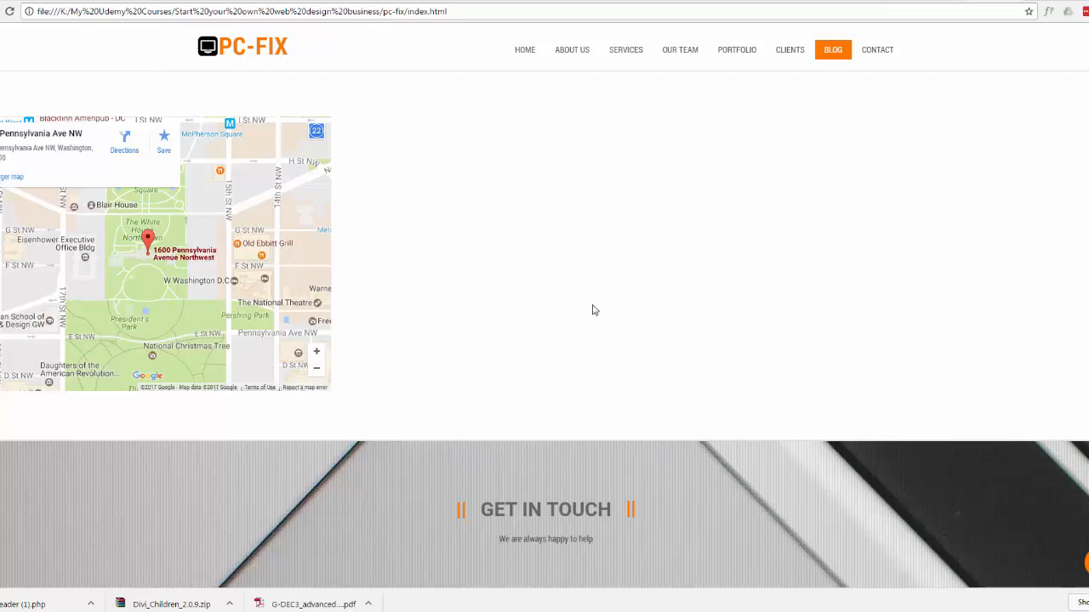
{"action": "mouse_move", "coordinate": [442, 330]}
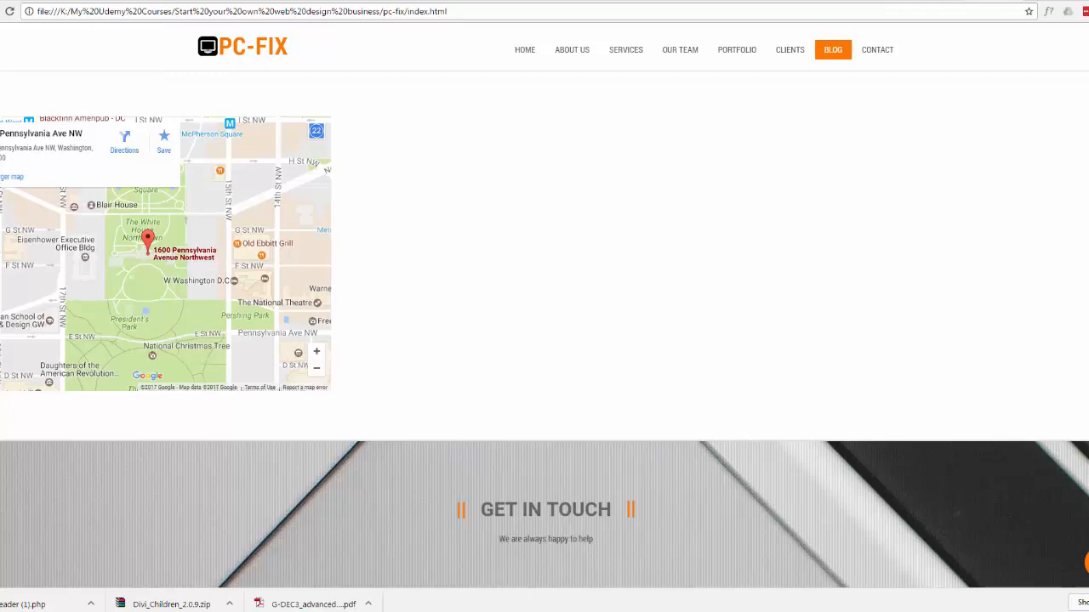
{"action": "key", "text": "alt+tab"}
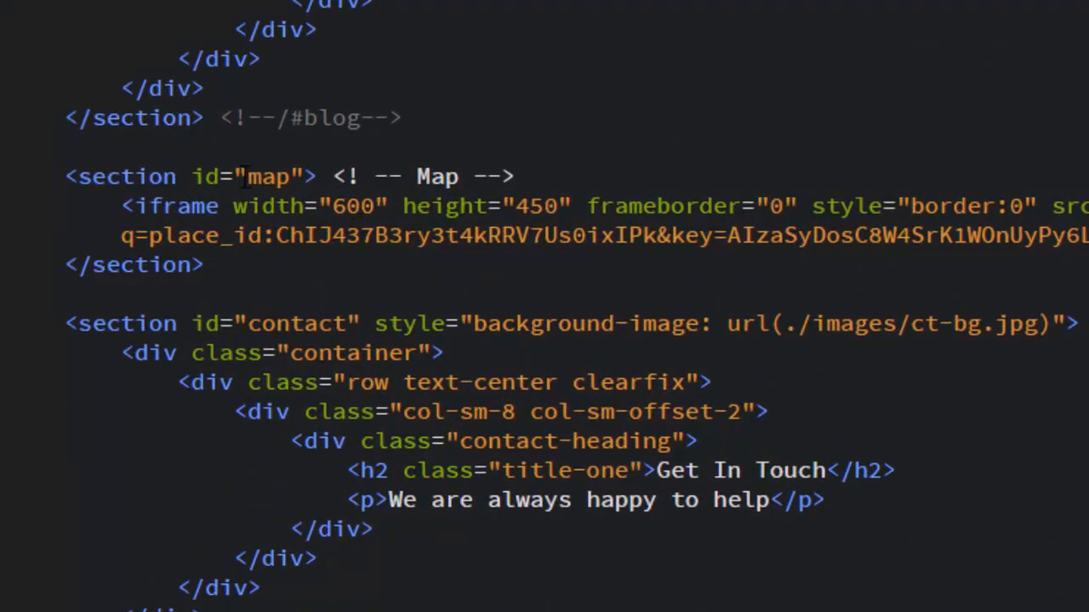
Step: Replace the iframe's width value 600 with 100% in index.html
{"action": "double_click", "coordinate": [348, 206]}
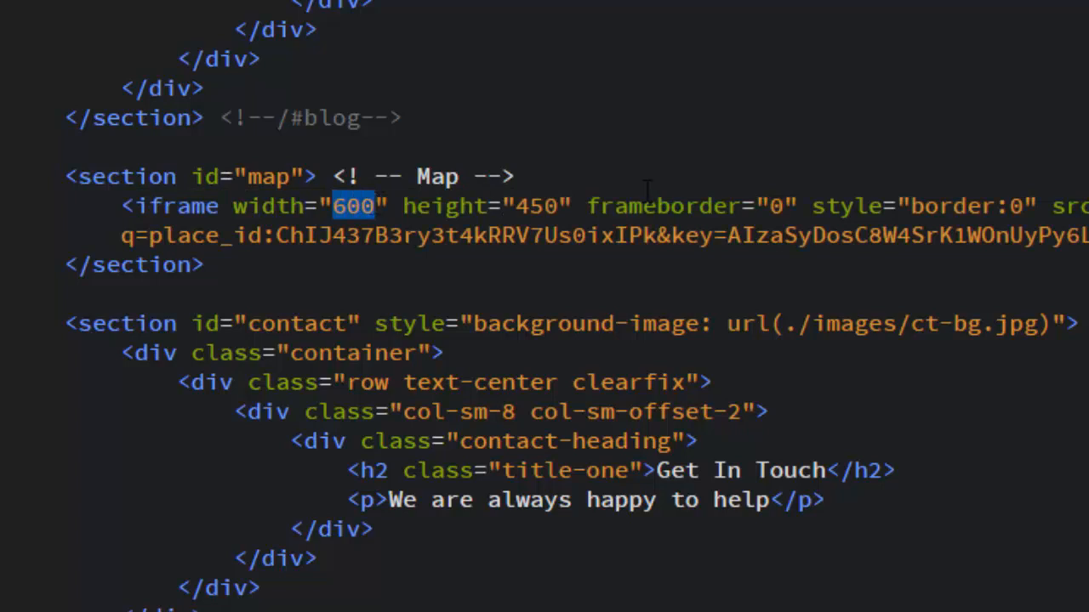
{"action": "type", "text": "100%"}
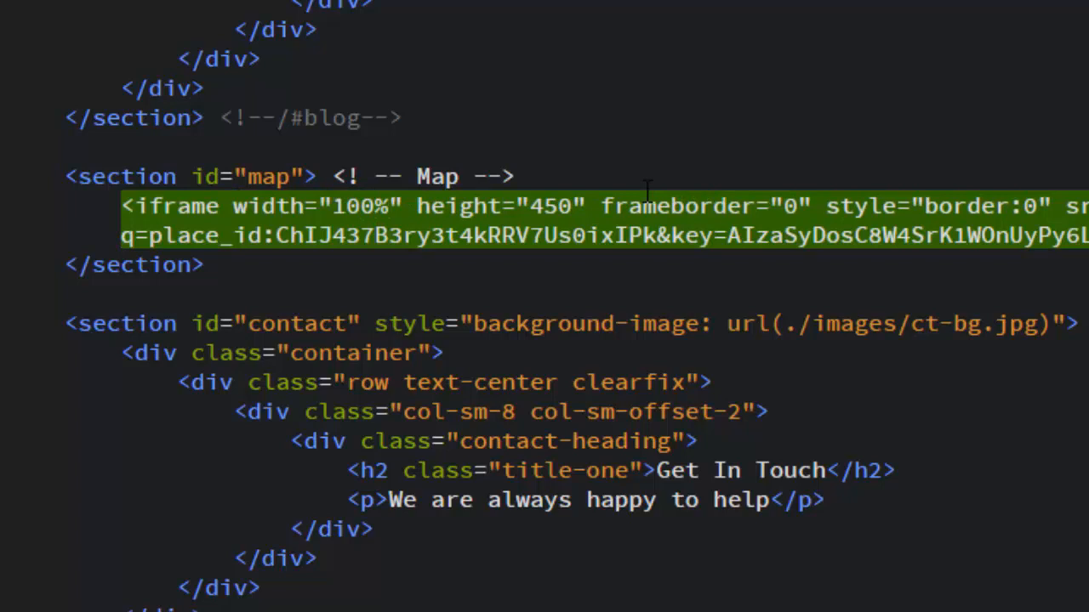
{"action": "mouse_move", "coordinate": [528, 221]}
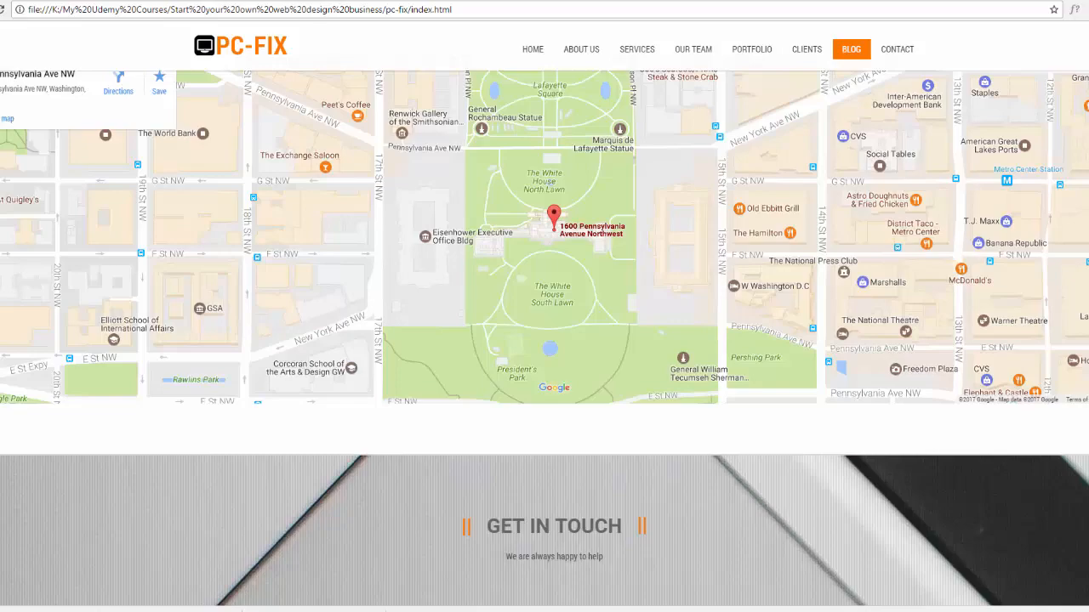
Step: Reload the PC-FIX page and scroll to confirm the map now spans the full width above Get In Touch
{"action": "left_click", "coordinate": [851, 48]}
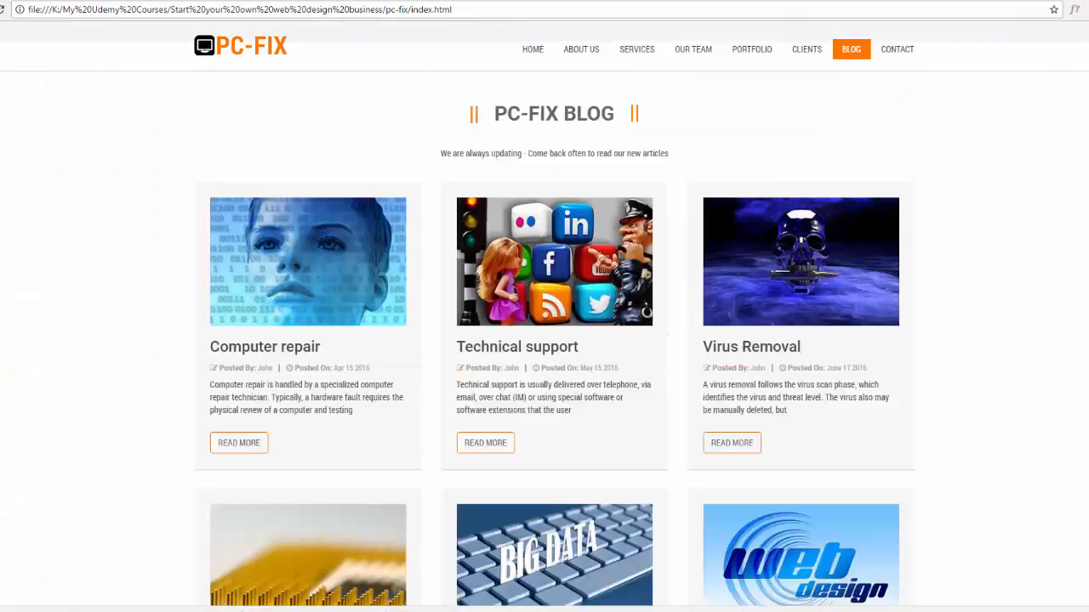
{"action": "left_click", "coordinate": [752, 47]}
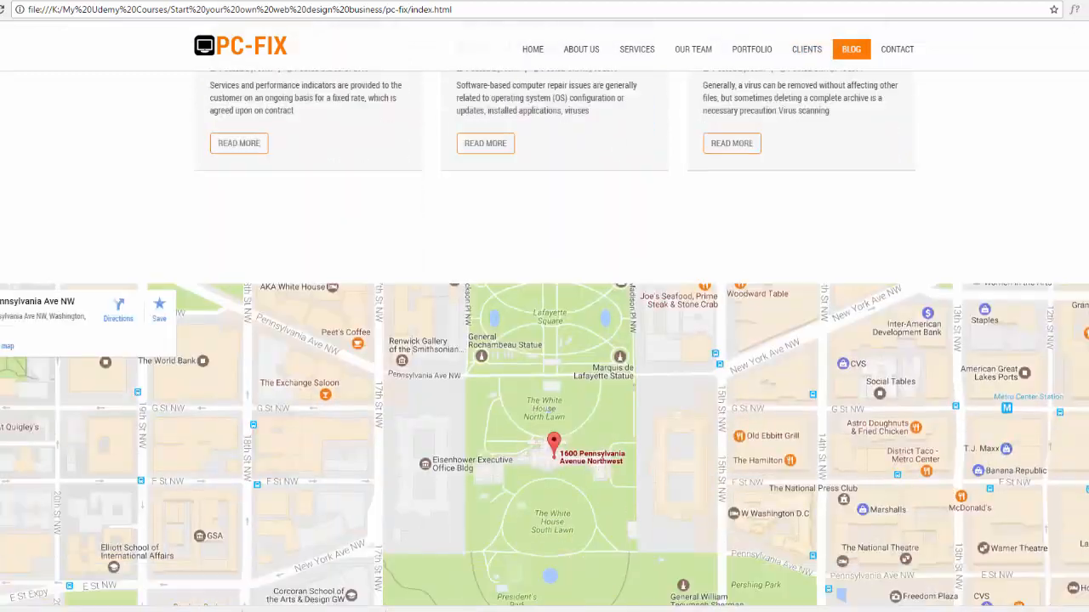
{"action": "scroll", "scroll_direction": "down", "scroll_amount": 3}
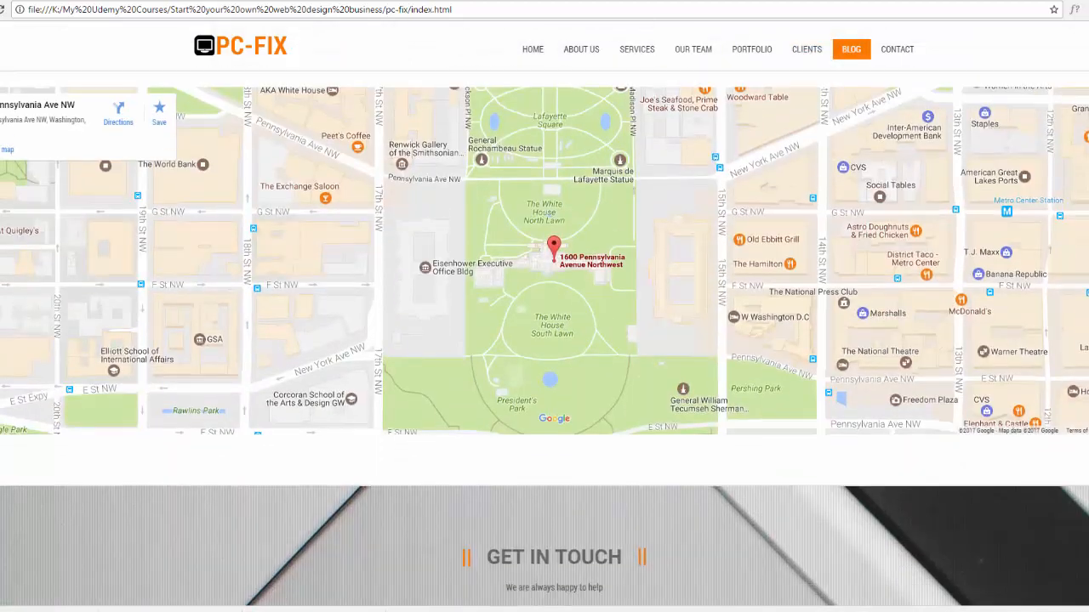
{"action": "scroll", "scroll_direction": "down", "scroll_amount": 3}
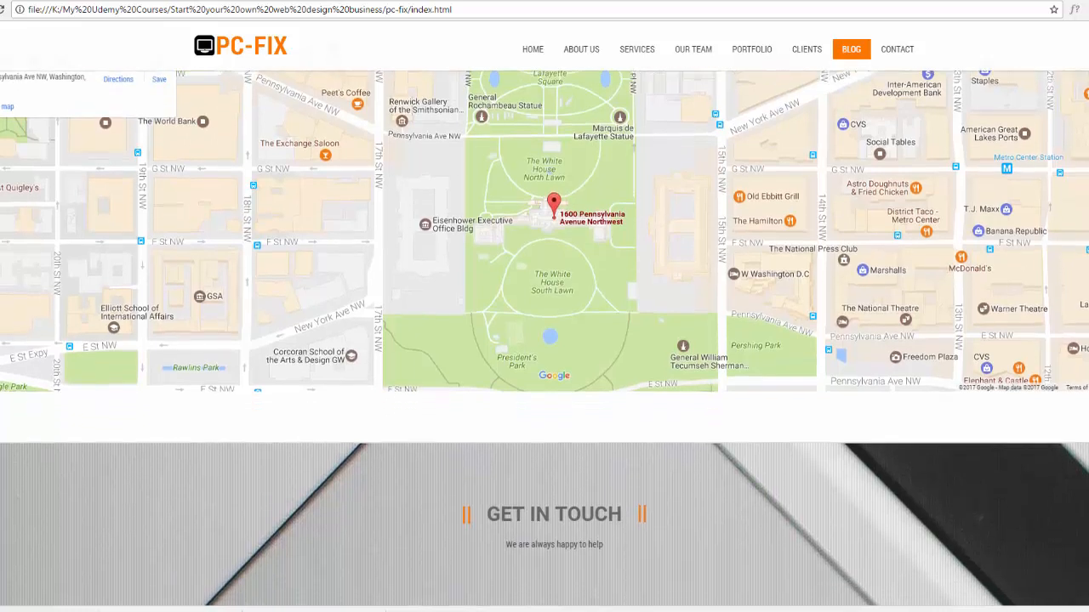
{"action": "scroll", "scroll_direction": "down", "scroll_amount": 3}
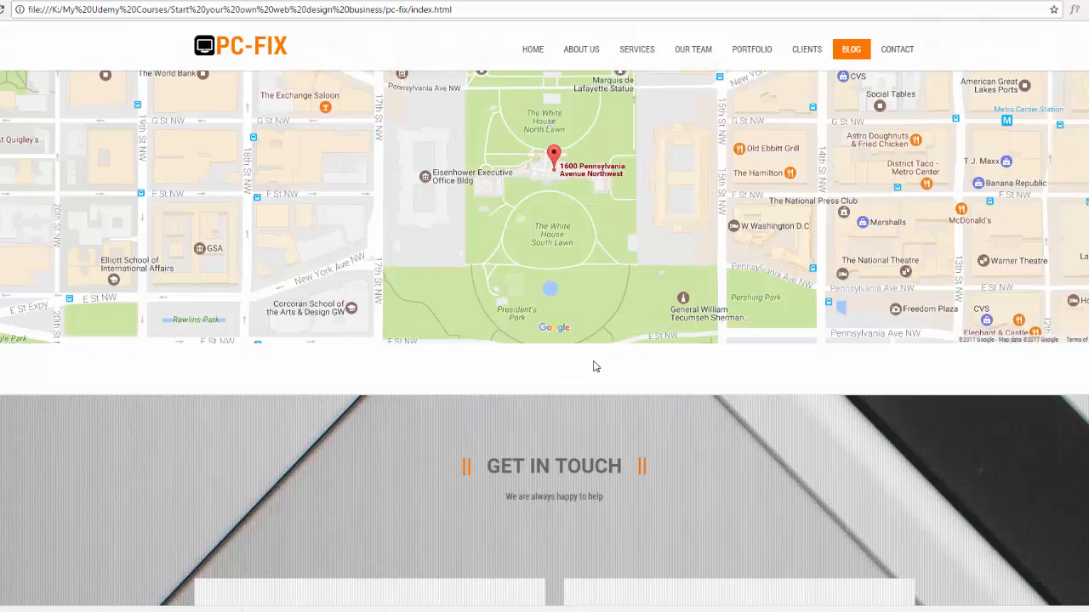
{"action": "mouse_move", "coordinate": [539, 252]}
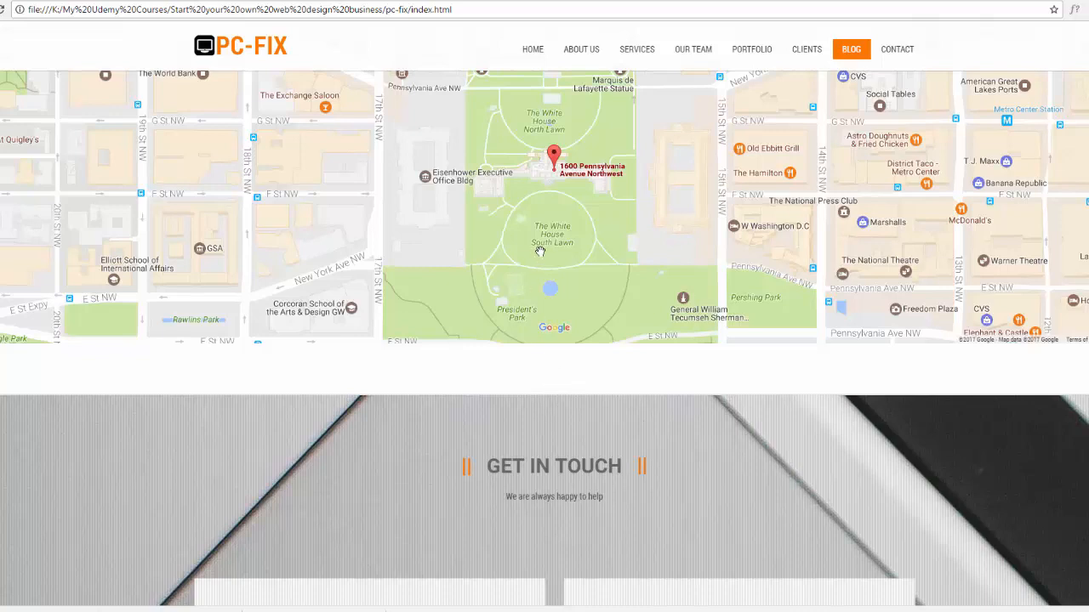
{"action": "mouse_move", "coordinate": [507, 415]}
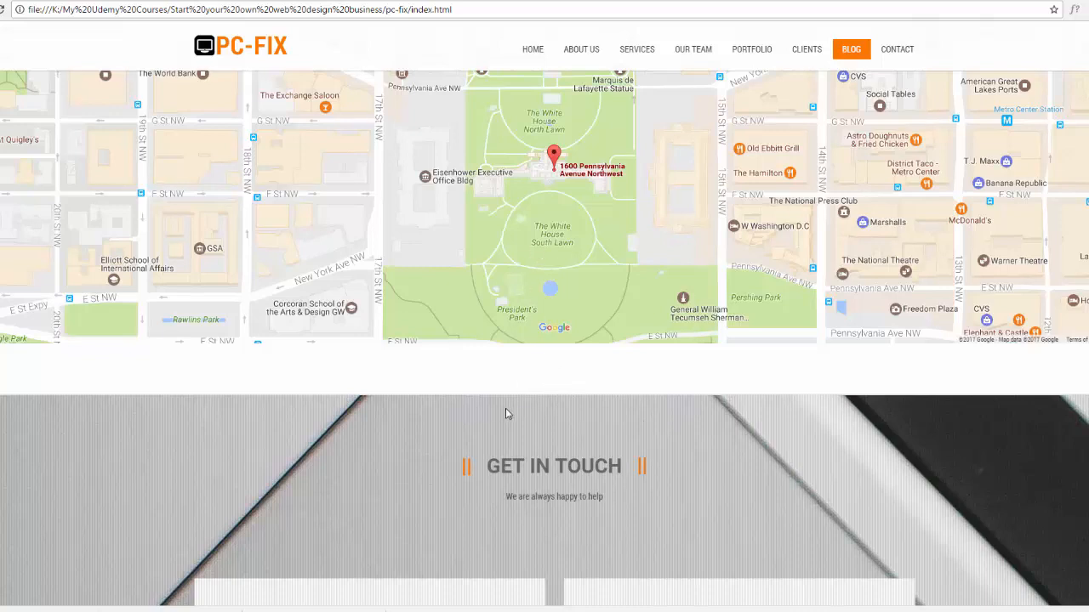
{"action": "mouse_move", "coordinate": [544, 398]}
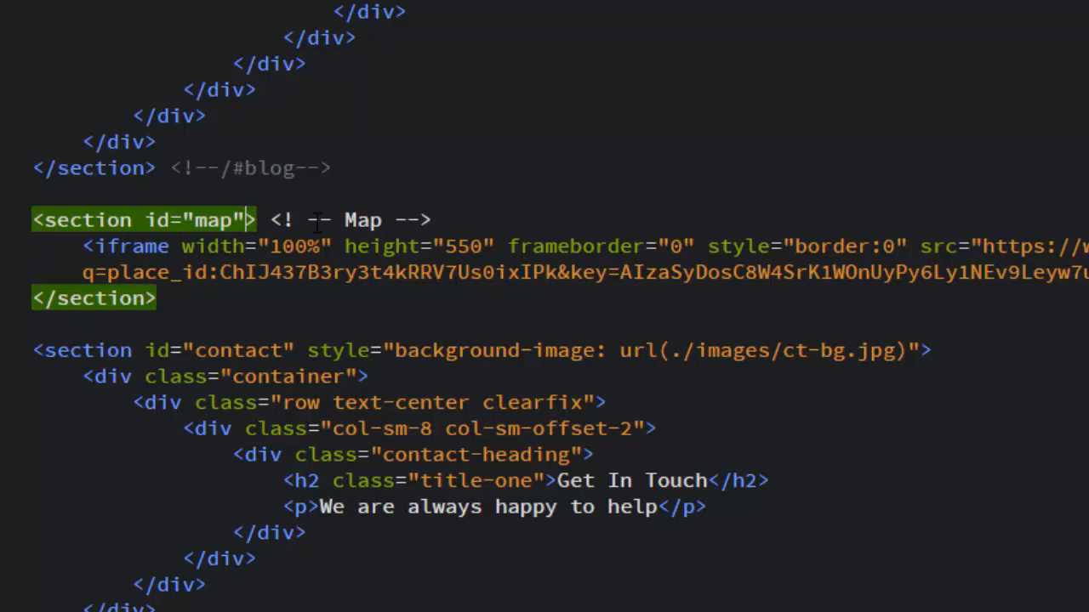
Step: Add style="padding-bottom:0px;" to the <section id="map"> opening tag
{"action": "type", "text": "\" \""}
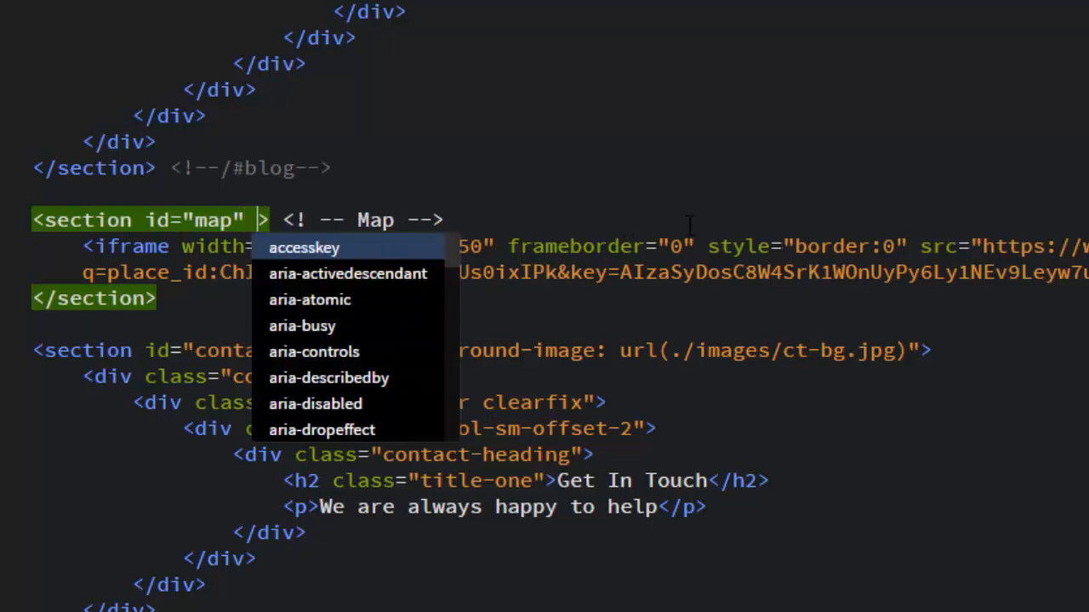
{"action": "type", "text": "style="}
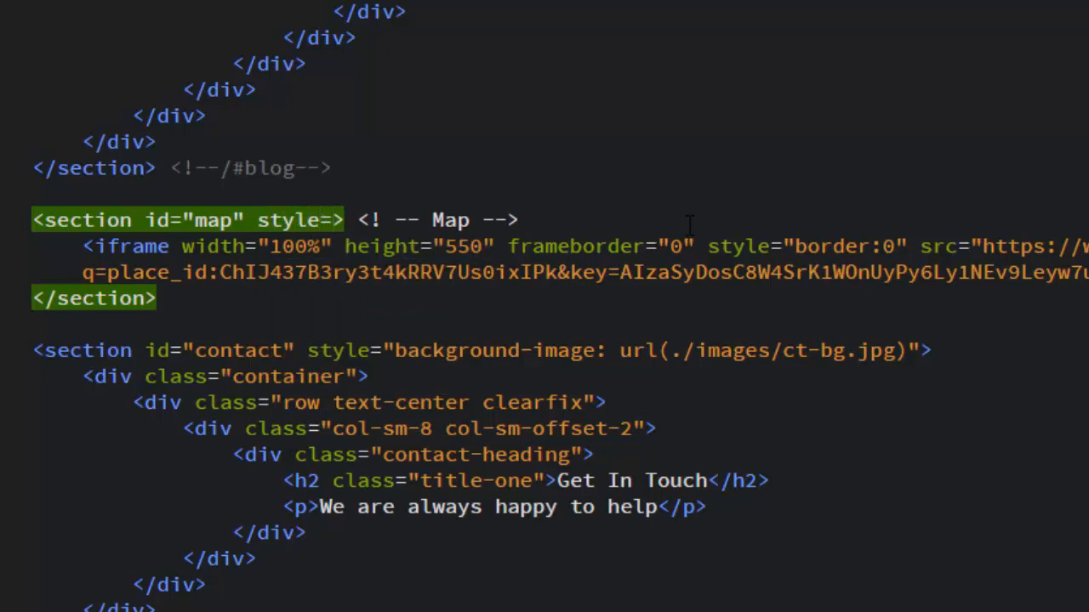
{"action": "type", "text": "p\""}
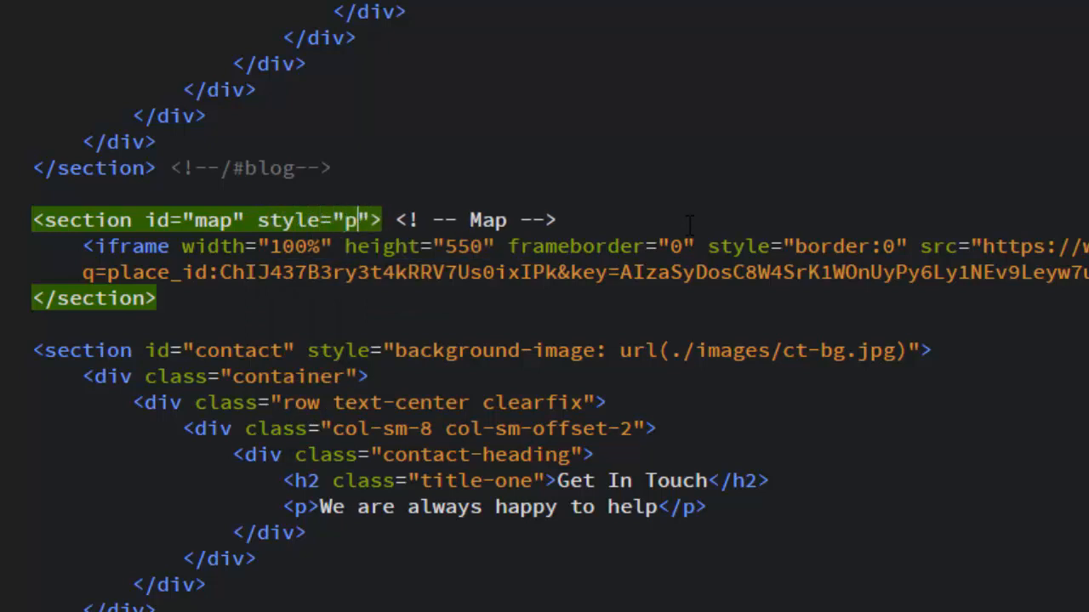
{"action": "type", "text": "adding"}
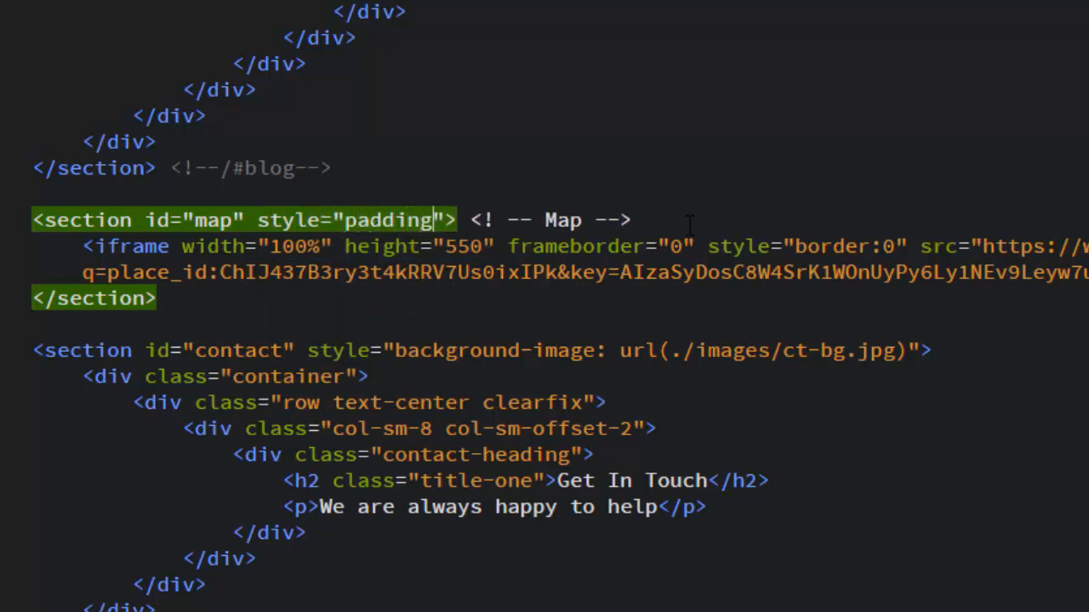
{"action": "type", "text": "-botto"}
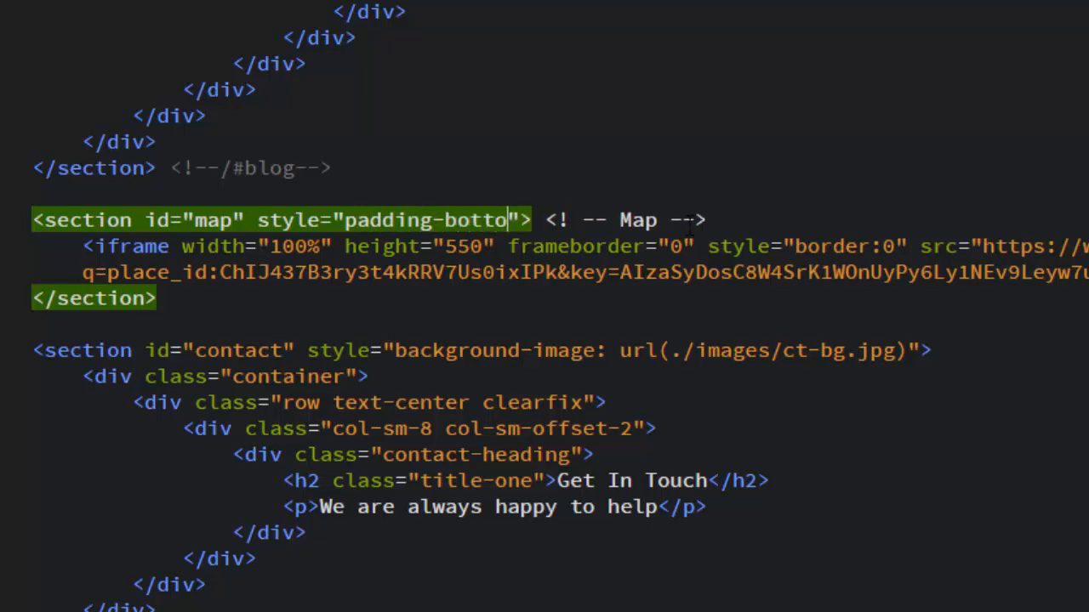
{"action": "type", "text": "m"}
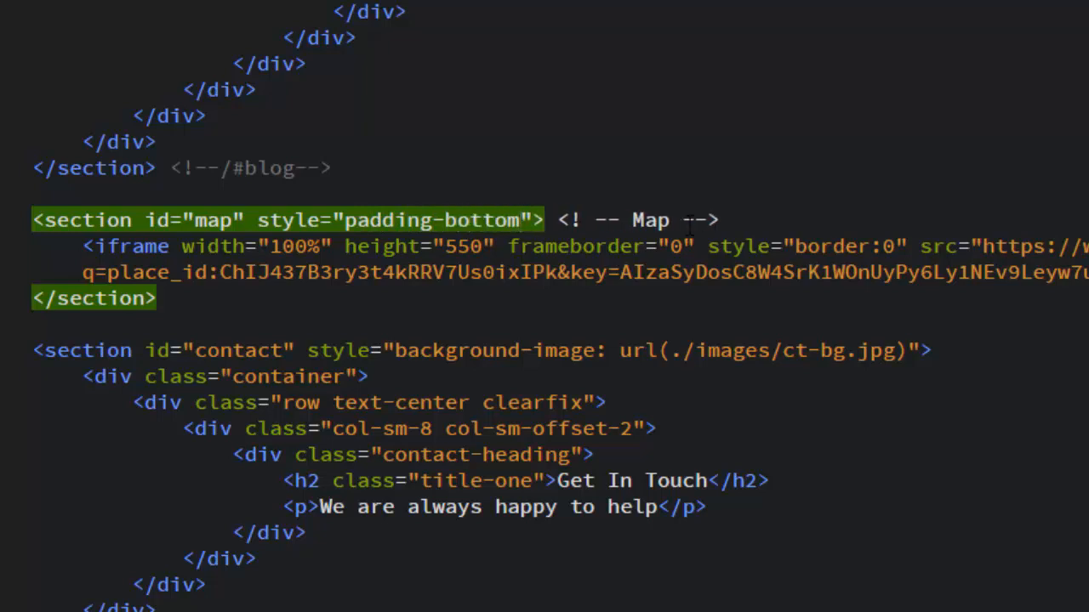
{"action": "type", "text": ":0"}
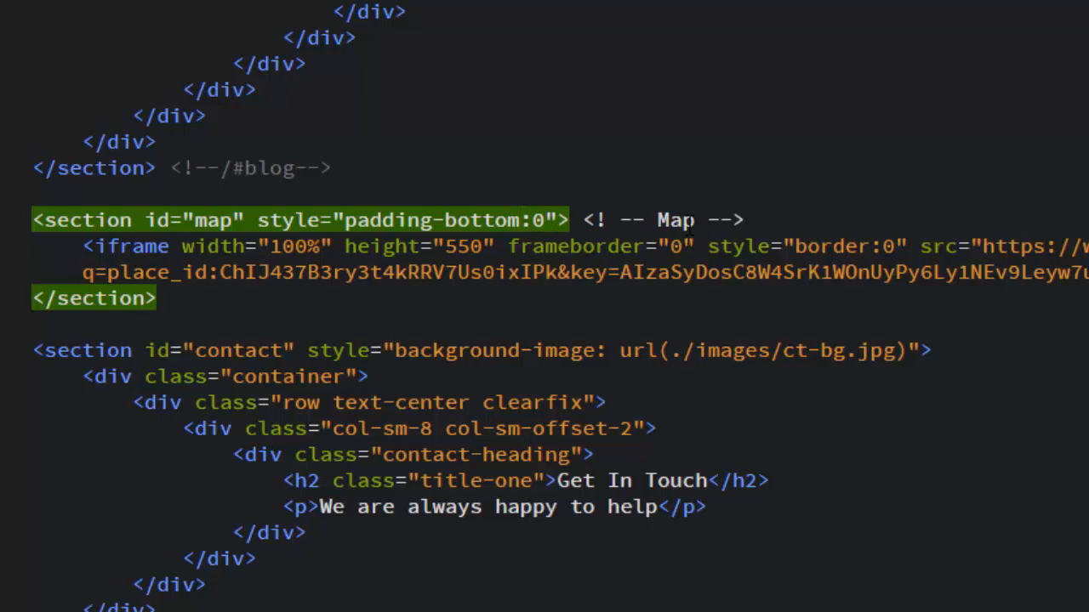
{"action": "type", "text": "px;"}
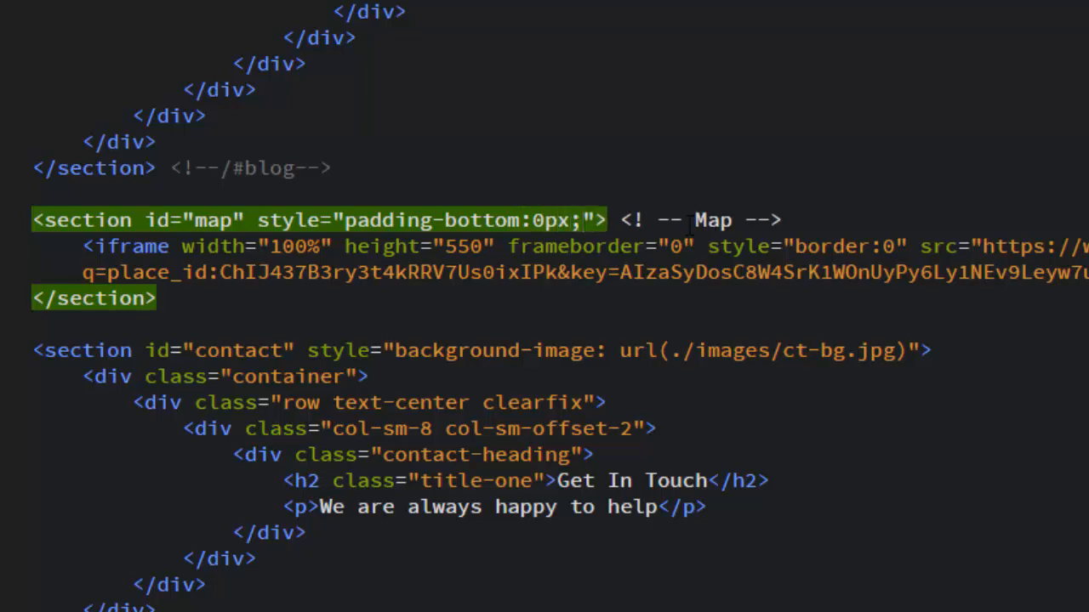
{"action": "mouse_move", "coordinate": [837, 103]}
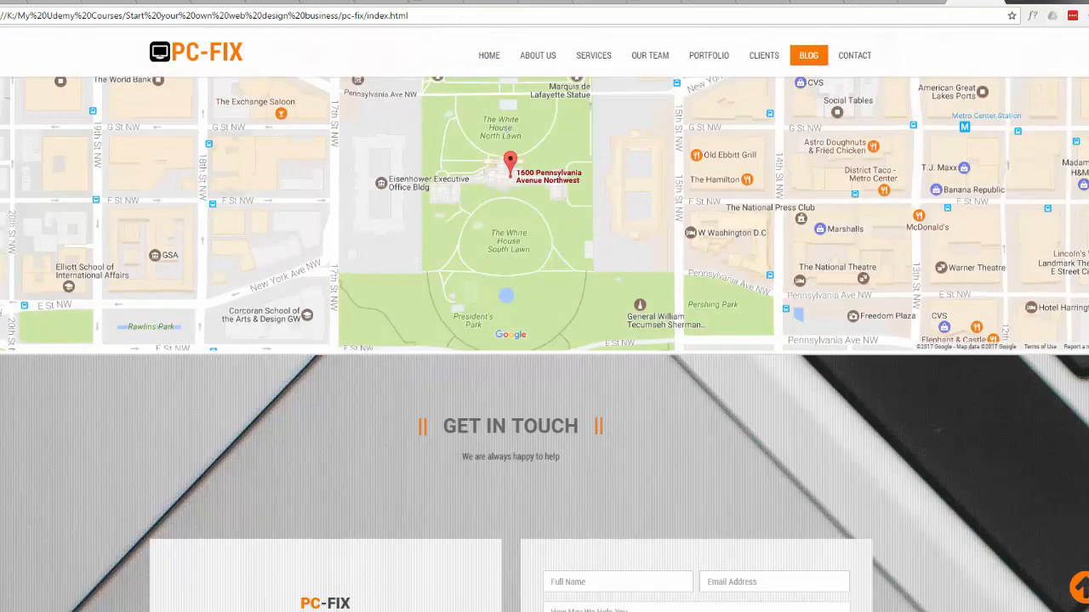
Step: Verify via the Contact nav link that the full-width map sits flush above Get In Touch with no gap
{"action": "scroll", "scroll_direction": "down", "scroll_amount": 3}
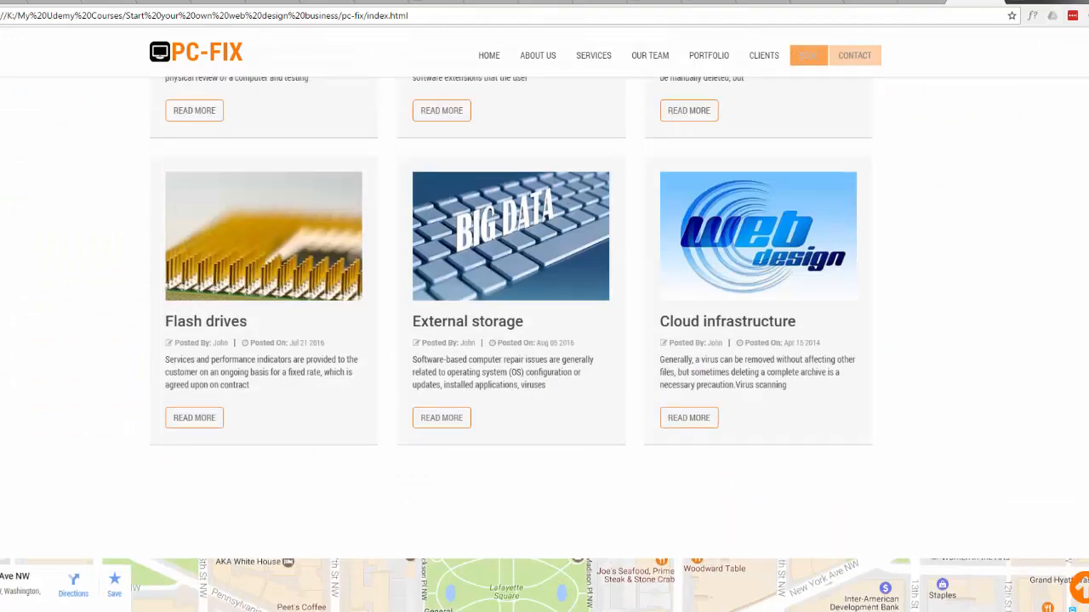
{"action": "scroll", "scroll_direction": "up", "scroll_amount": 3}
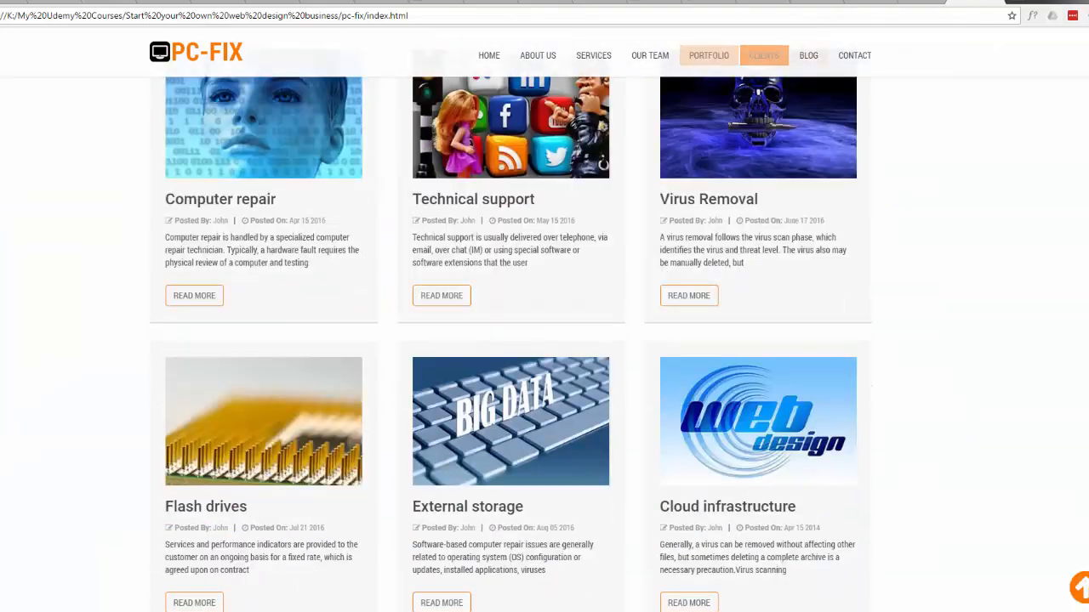
{"action": "left_click", "coordinate": [807, 55]}
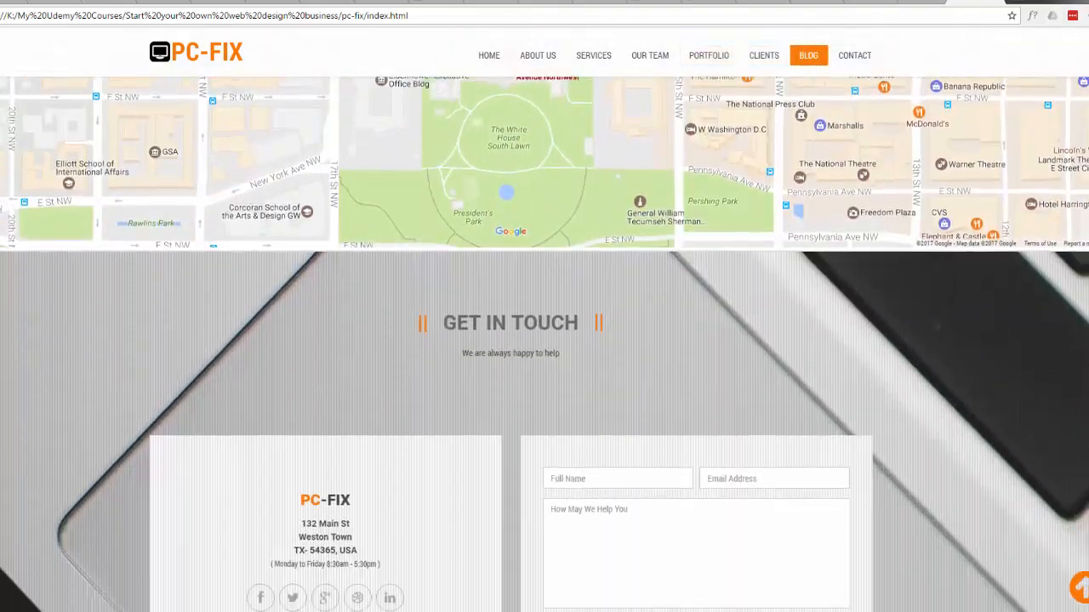
{"action": "scroll", "scroll_direction": "down", "scroll_amount": 3}
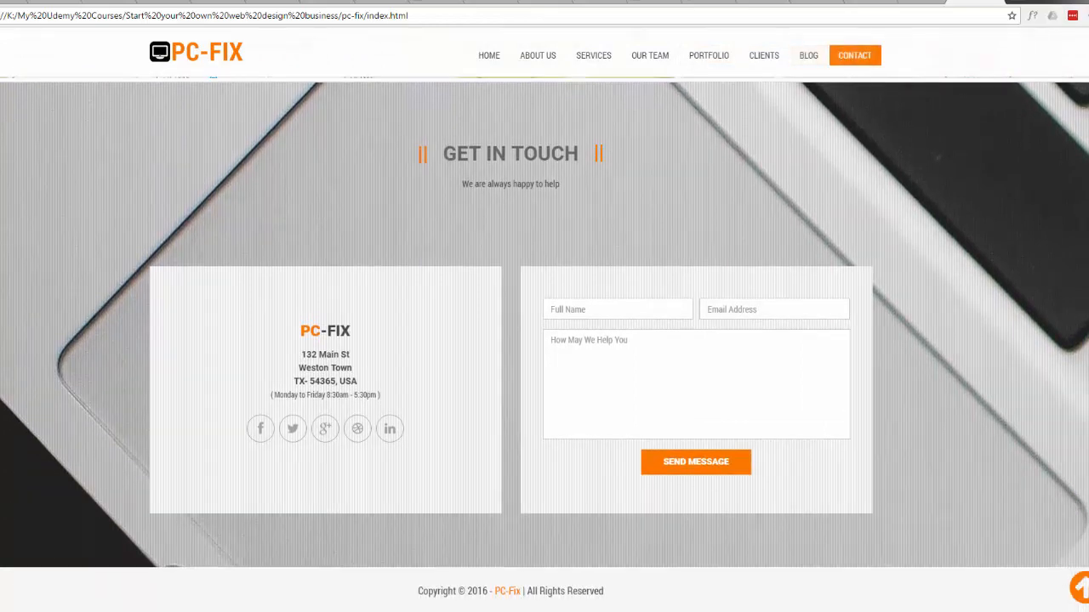